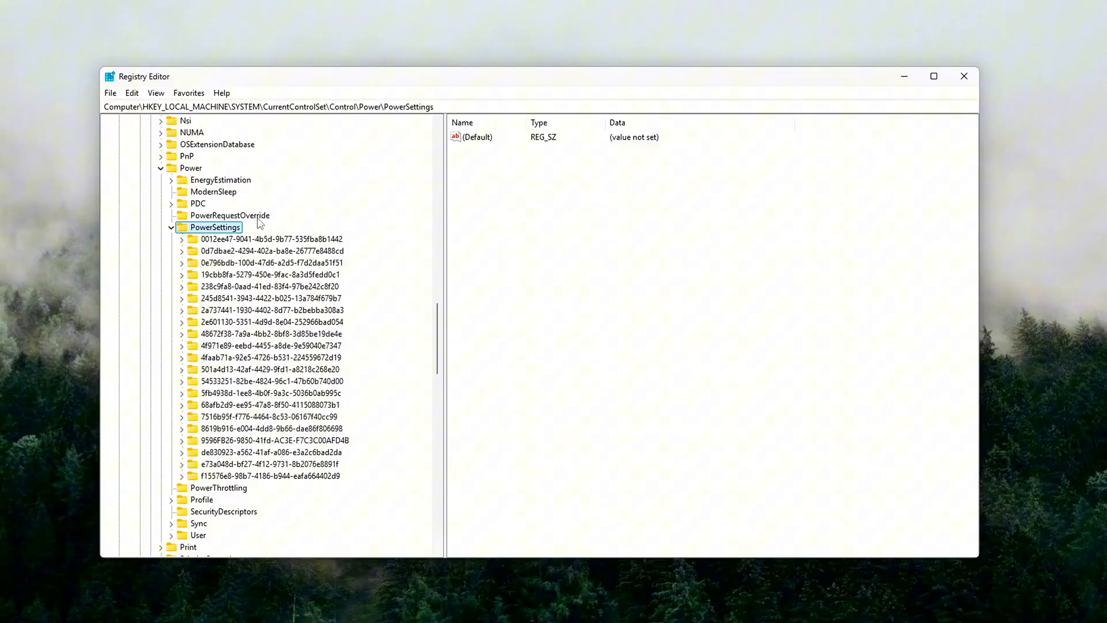
Step: Select the 238c9fa8 Sleep power-settings key to view its Description and FriendlyName values
{"action": "left_click", "coordinate": [270, 286]}
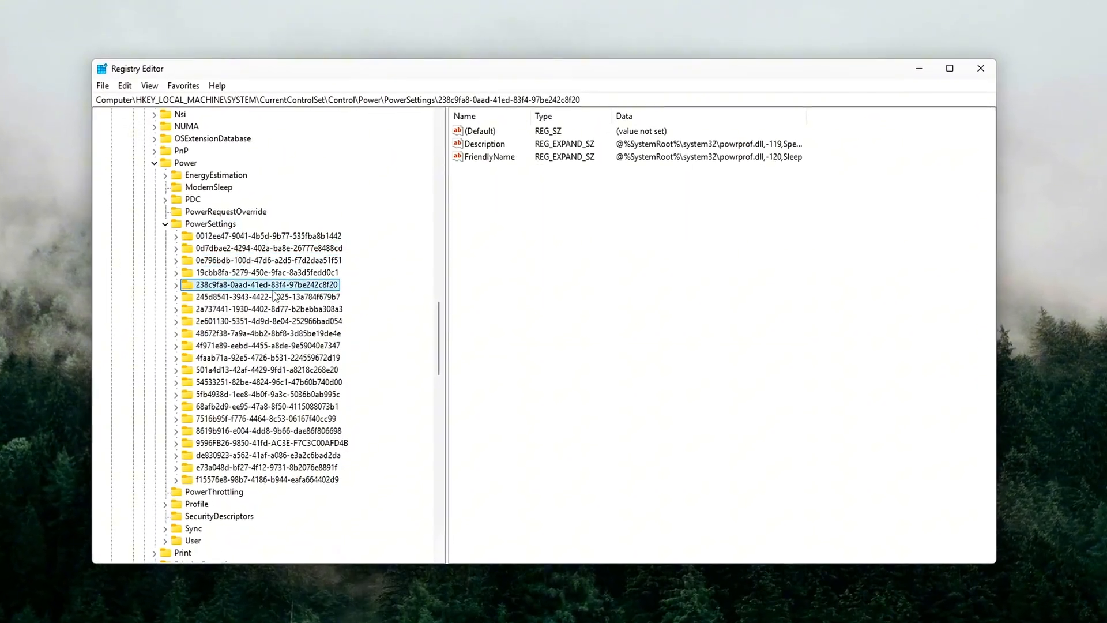
{"action": "left_click", "coordinate": [268, 309]}
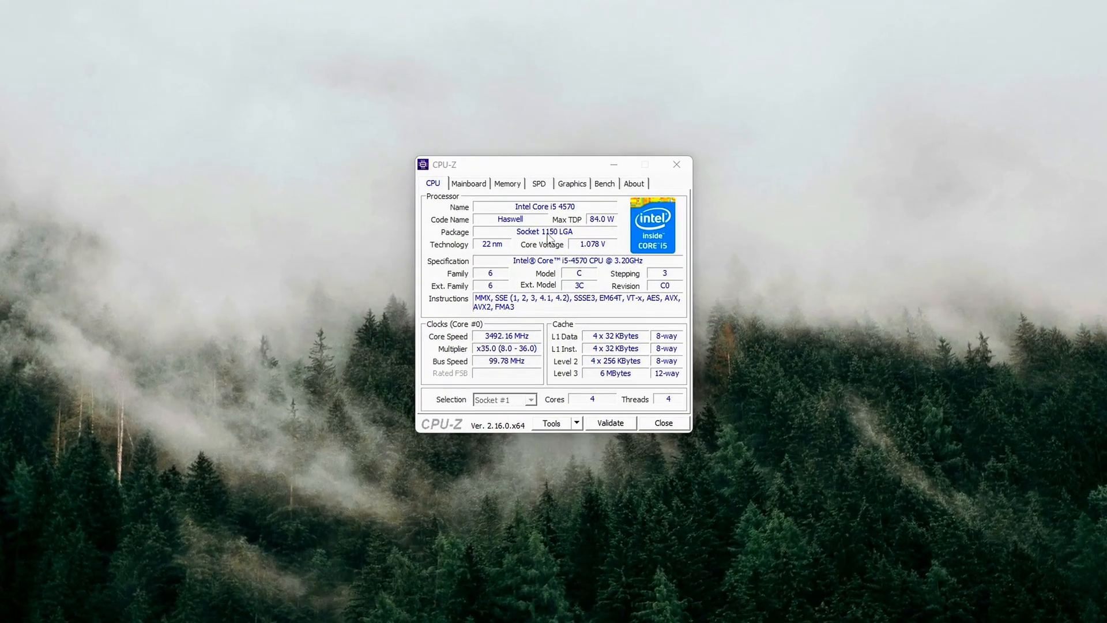
Step: Relaunch CPU-Z and show the Mainboard page reporting PCI-Express 2.0 x16 at 5.0 GT/s
{"action": "left_click", "coordinate": [465, 177]}
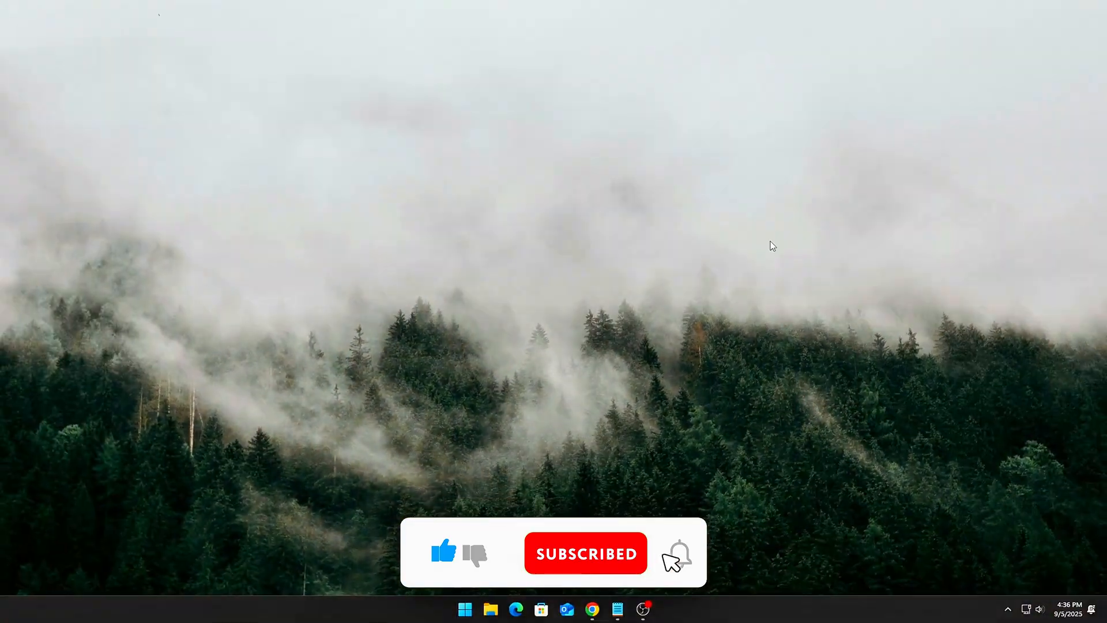
{"action": "type", "text": "cpu-z"}
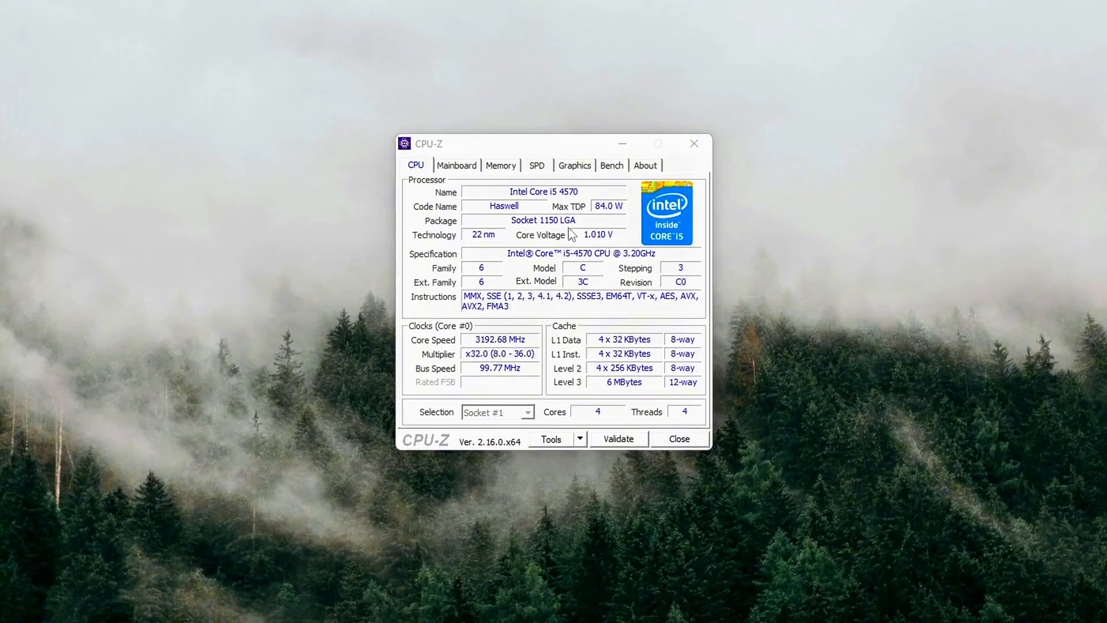
{"action": "left_click", "coordinate": [457, 165]}
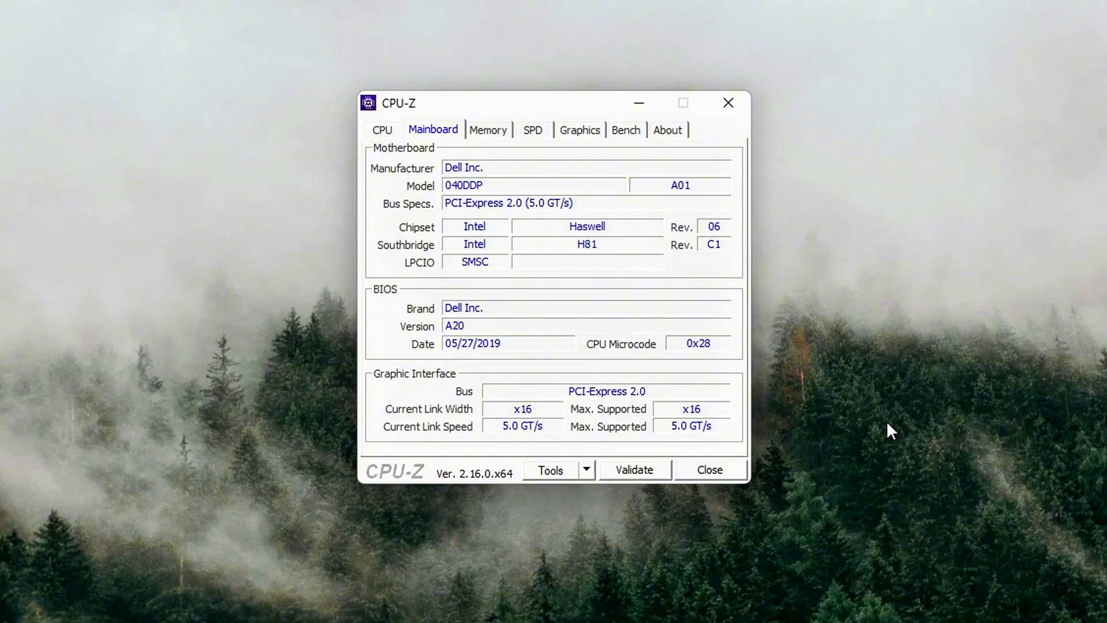
{"action": "mouse_move", "coordinate": [654, 322]}
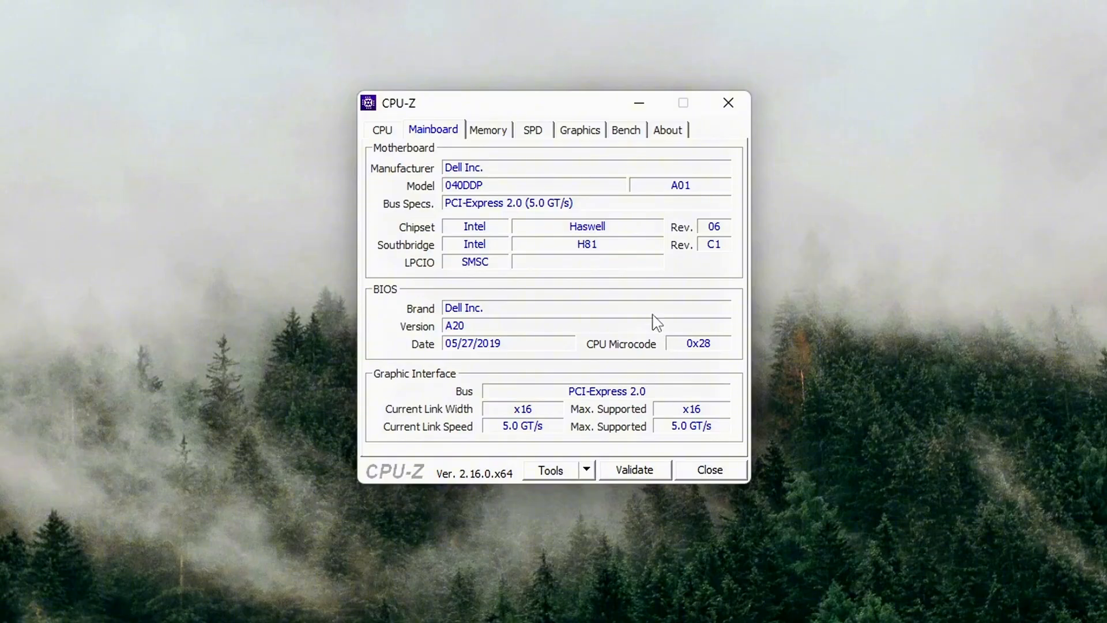
{"action": "mouse_move", "coordinate": [589, 473]}
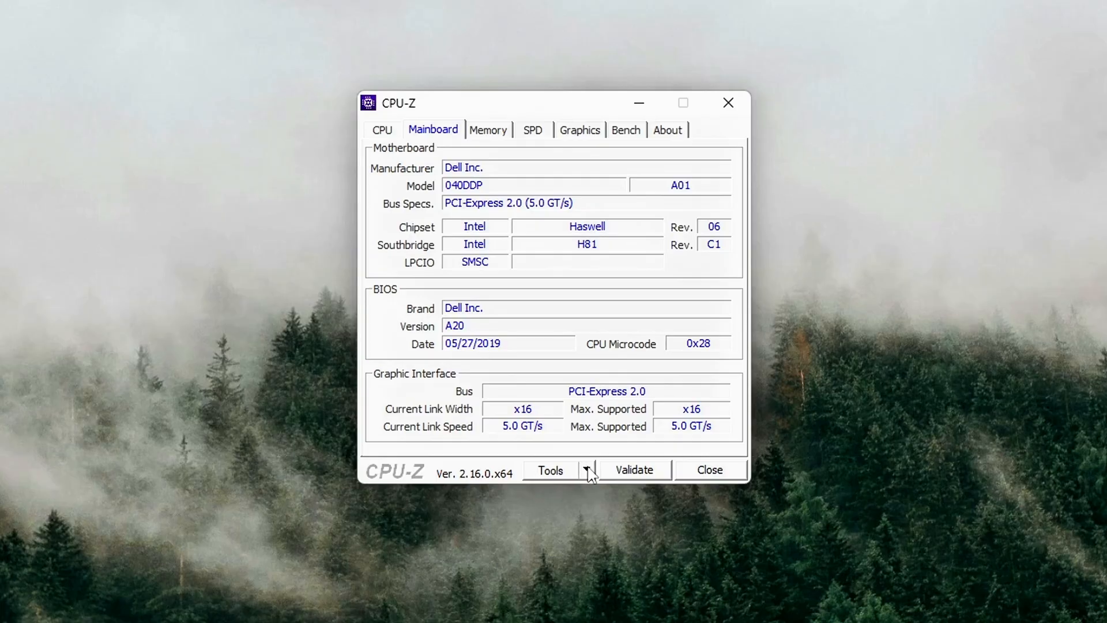
{"action": "left_click", "coordinate": [587, 471]}
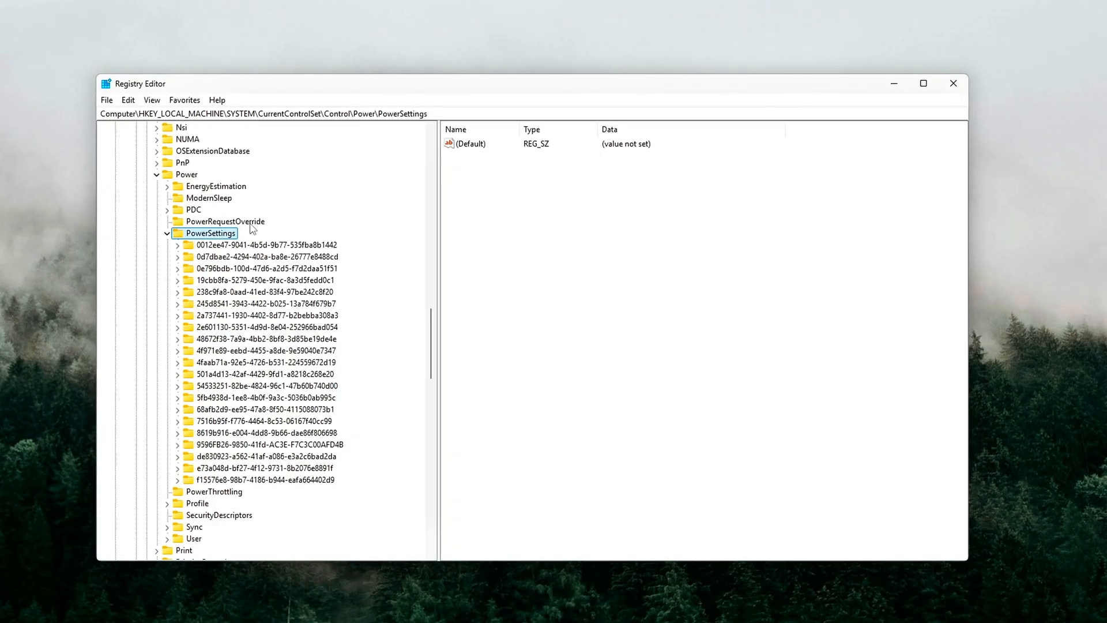
Step: Inspect the 238c9fa8 Sleep and 2a737441 USB power-settings keys, then close Registry Editor
{"action": "left_click", "coordinate": [263, 292]}
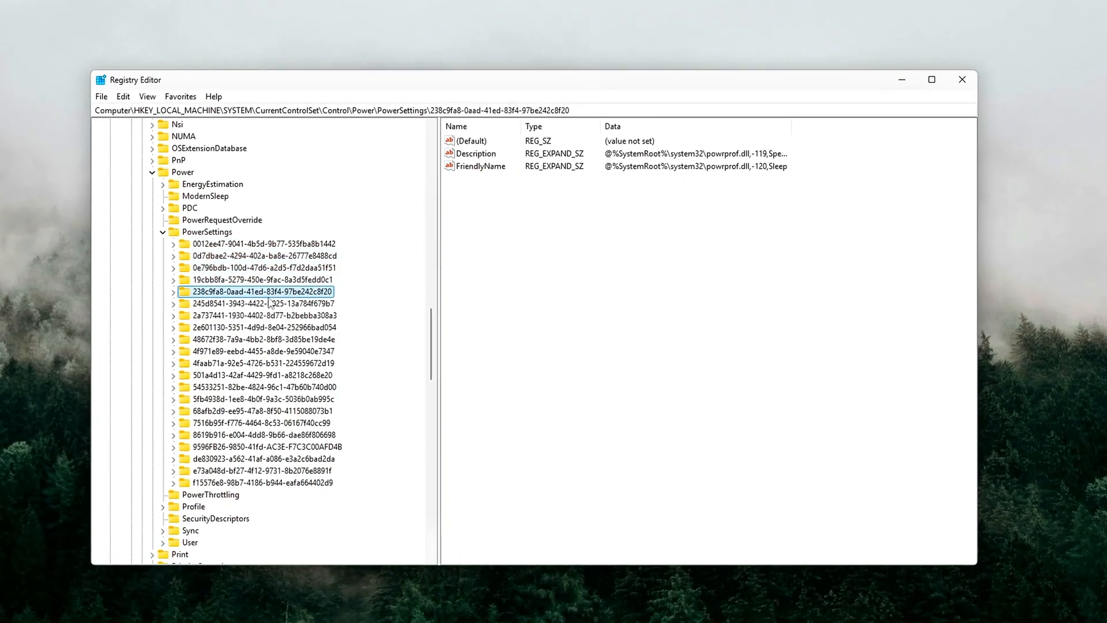
{"action": "left_click", "coordinate": [259, 315]}
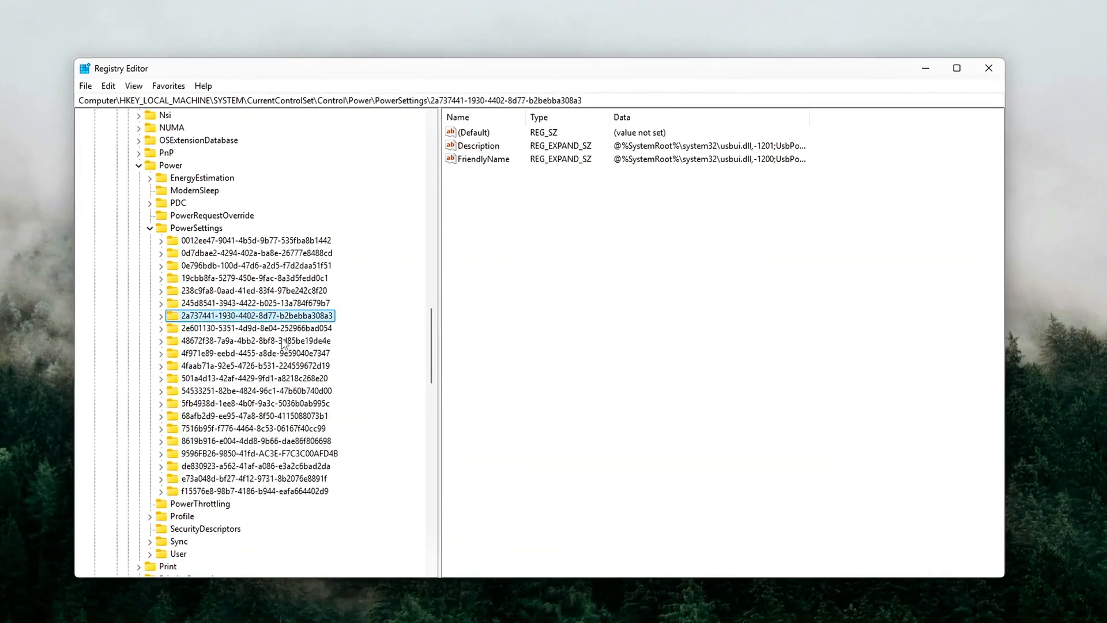
{"action": "left_click", "coordinate": [256, 291]}
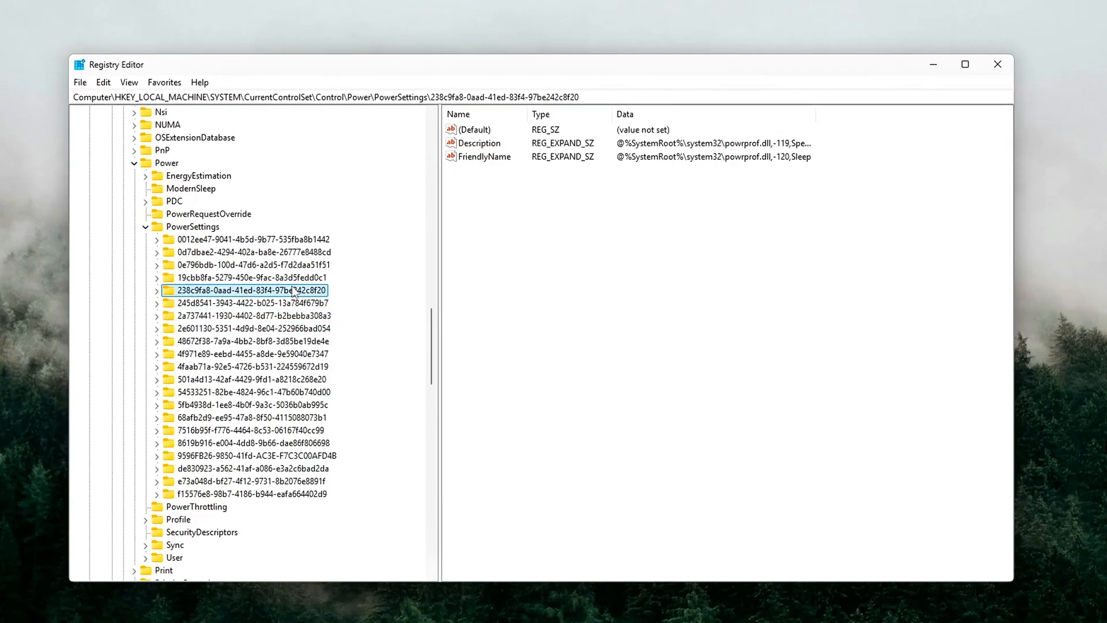
{"action": "left_click", "coordinate": [249, 276]}
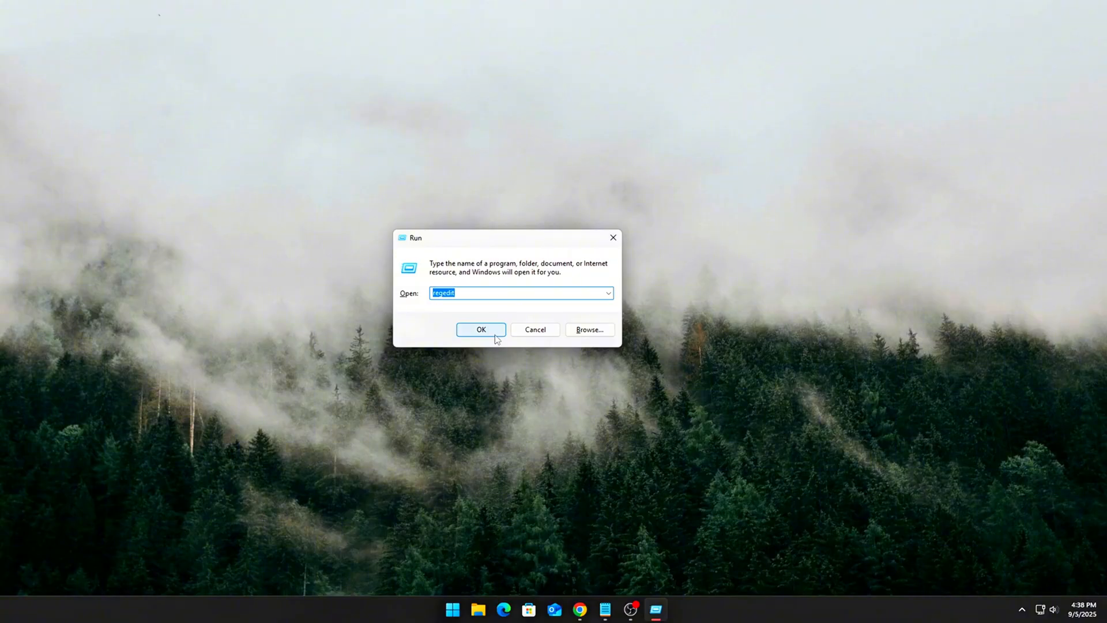
Step: Relaunch regedit to the PowerSettings key and close the editor again
{"action": "left_click", "coordinate": [481, 329]}
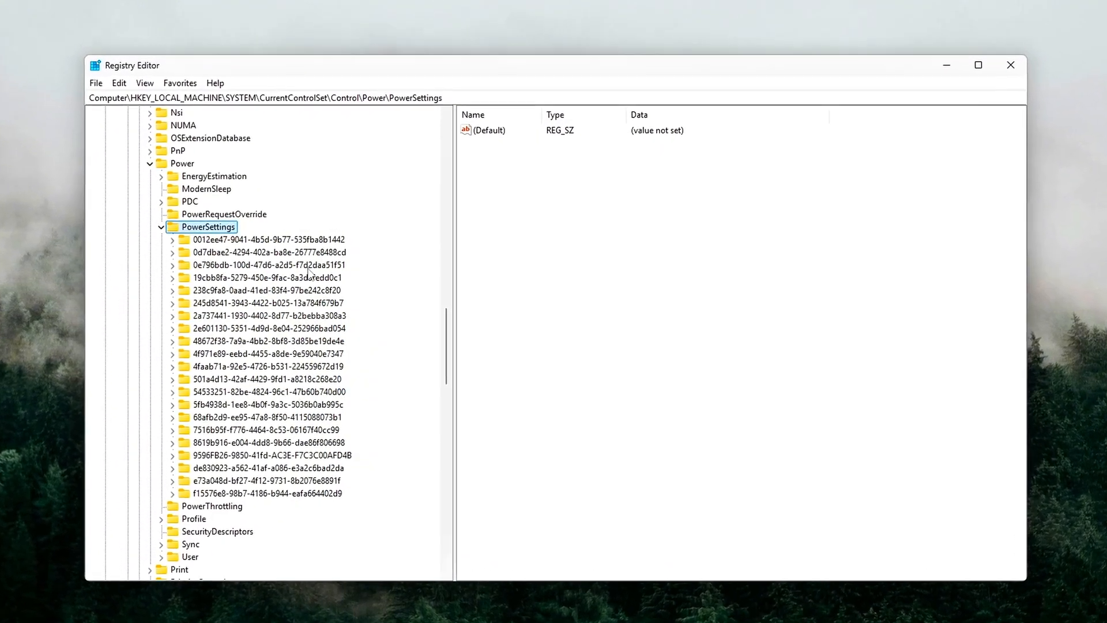
{"action": "left_click", "coordinate": [265, 277]}
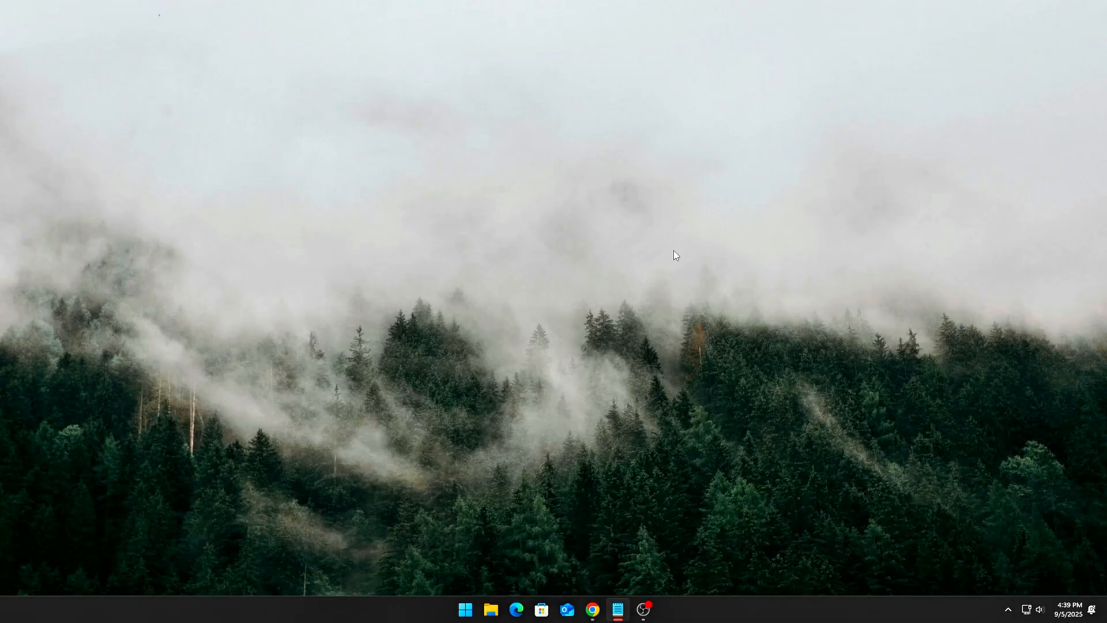
Step: Reveal the plan's PCI Express Link State Power Management setting in advanced power settings
{"action": "type", "text": "powe"}
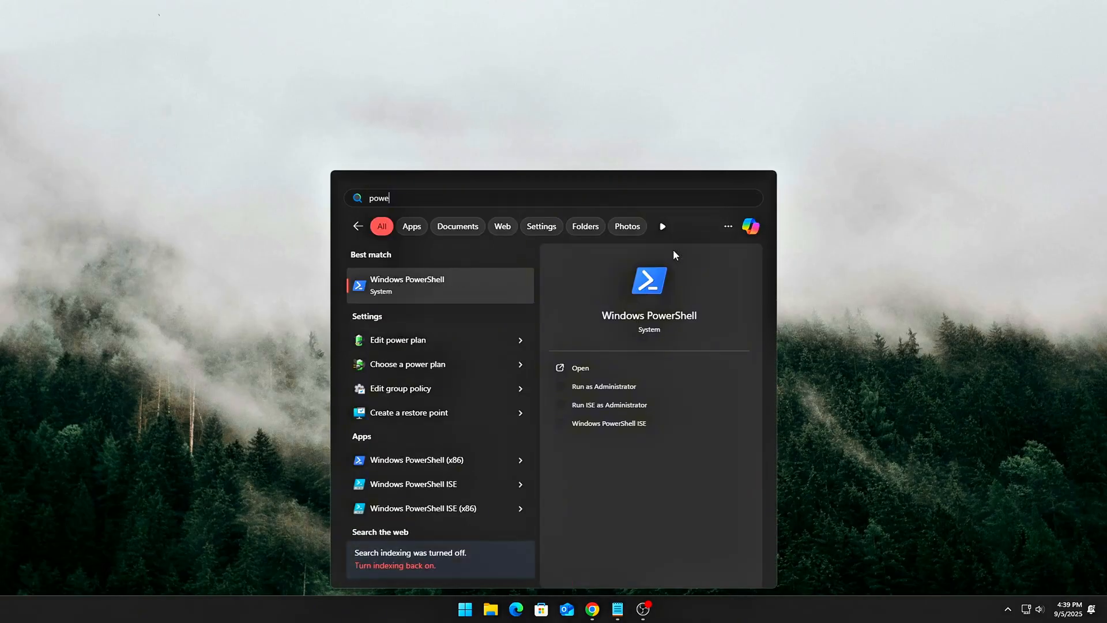
{"action": "key", "text": "Escape"}
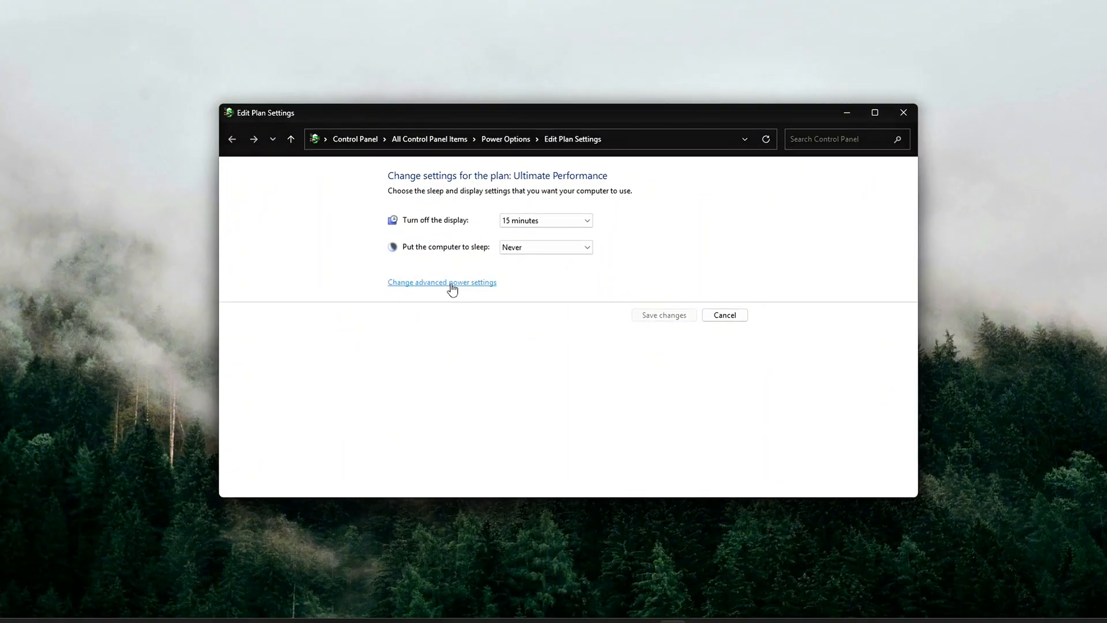
{"action": "left_click", "coordinate": [442, 281]}
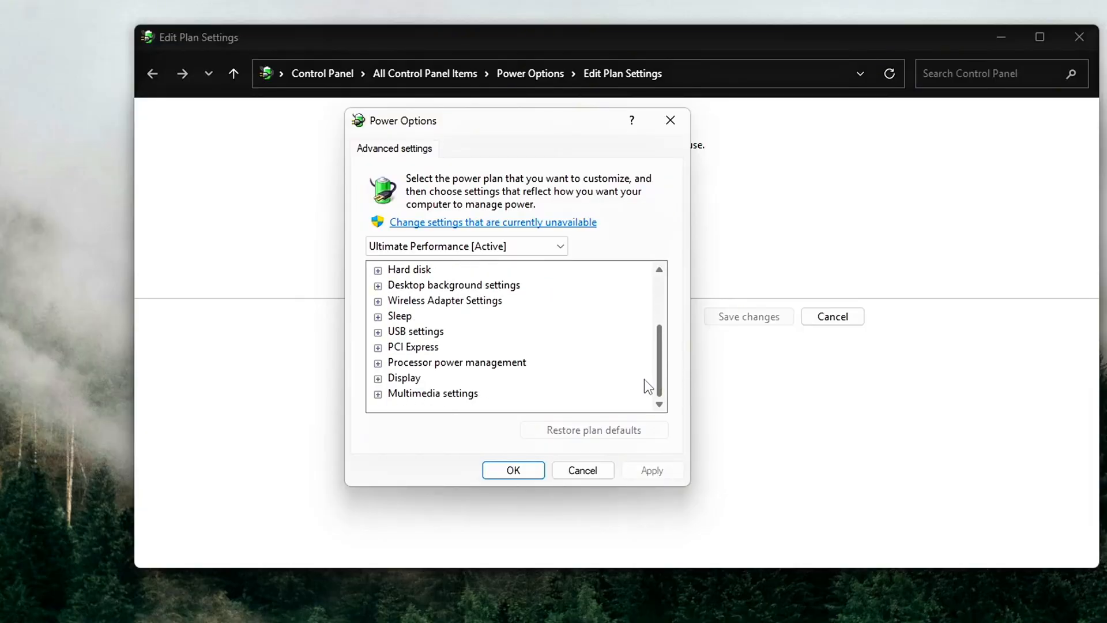
{"action": "left_click", "coordinate": [378, 347]}
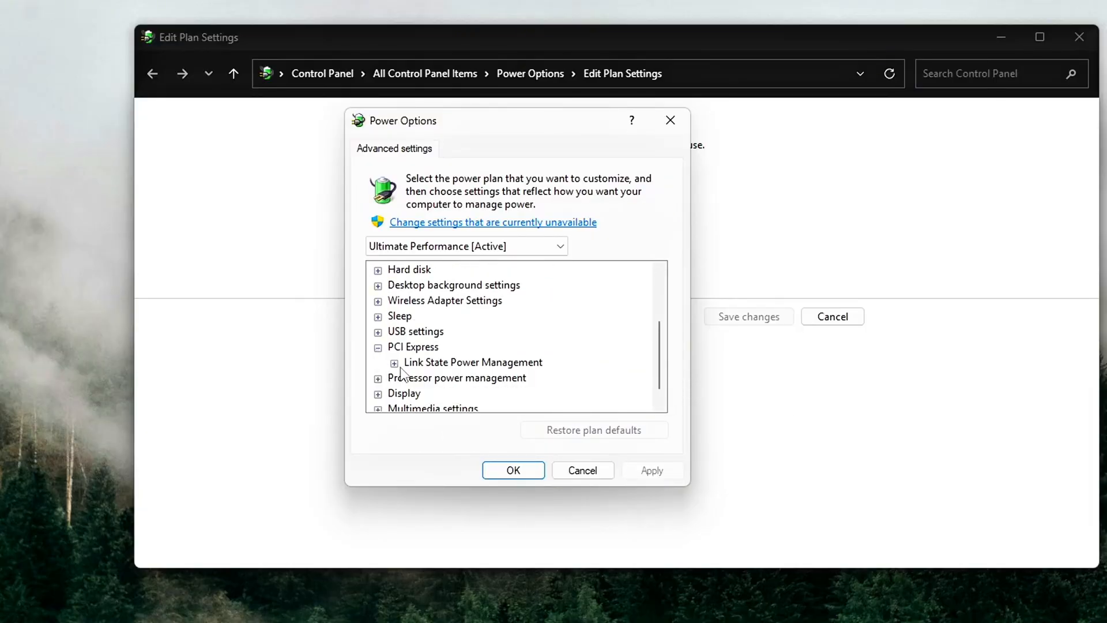
{"action": "left_click", "coordinate": [394, 362]}
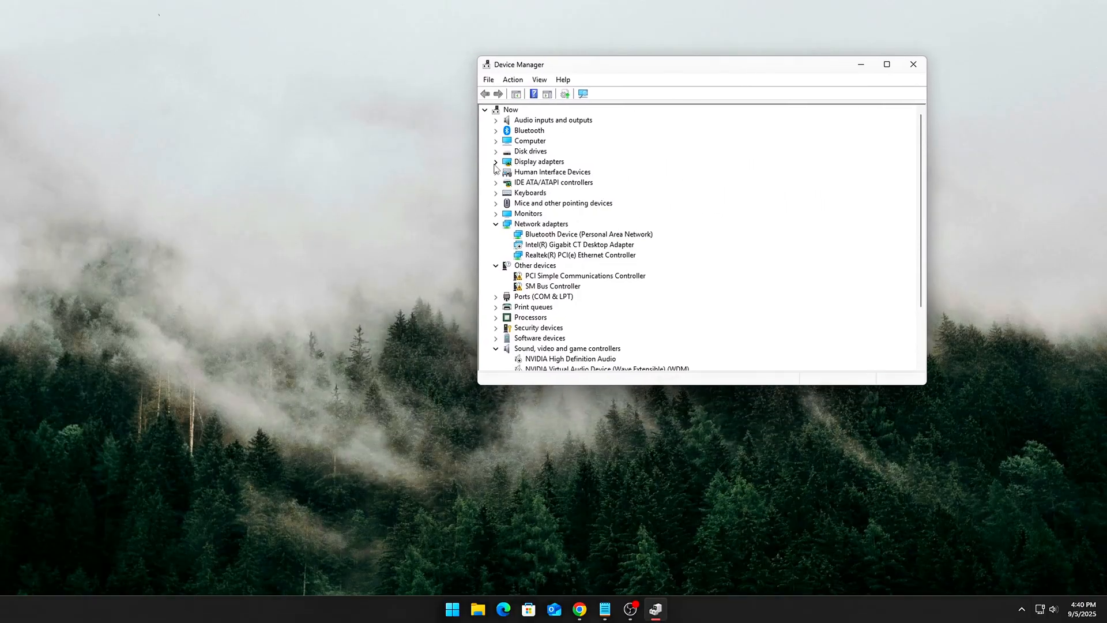
Step: Show the GeForce GTX 1050 Ti's device instance path in its Details properties and bring up Run
{"action": "double_click", "coordinate": [538, 162]}
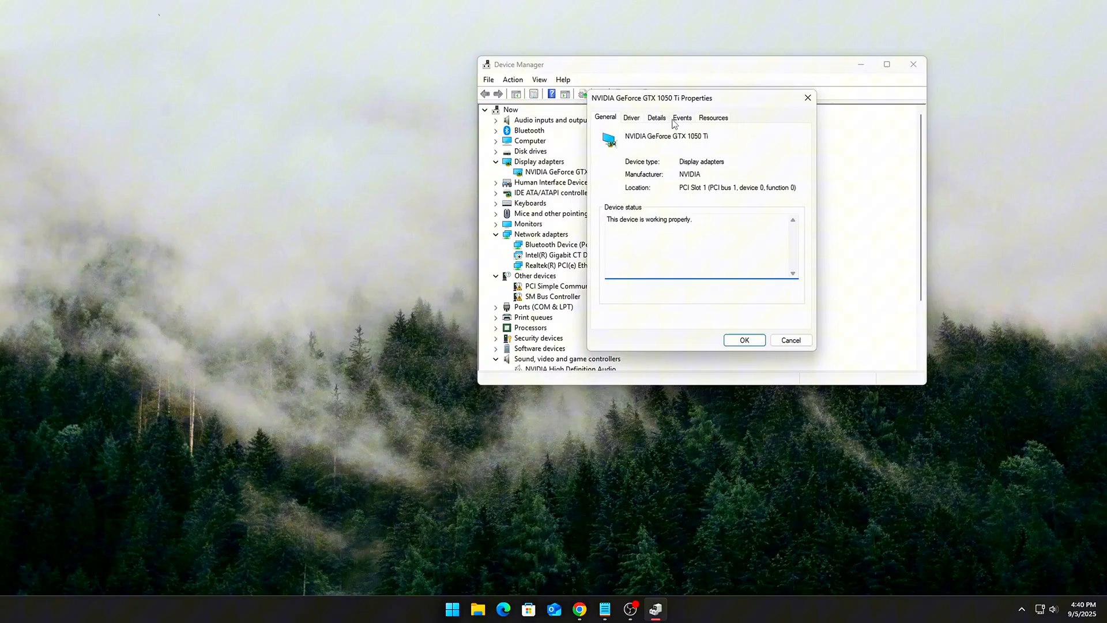
{"action": "left_click", "coordinate": [656, 117]}
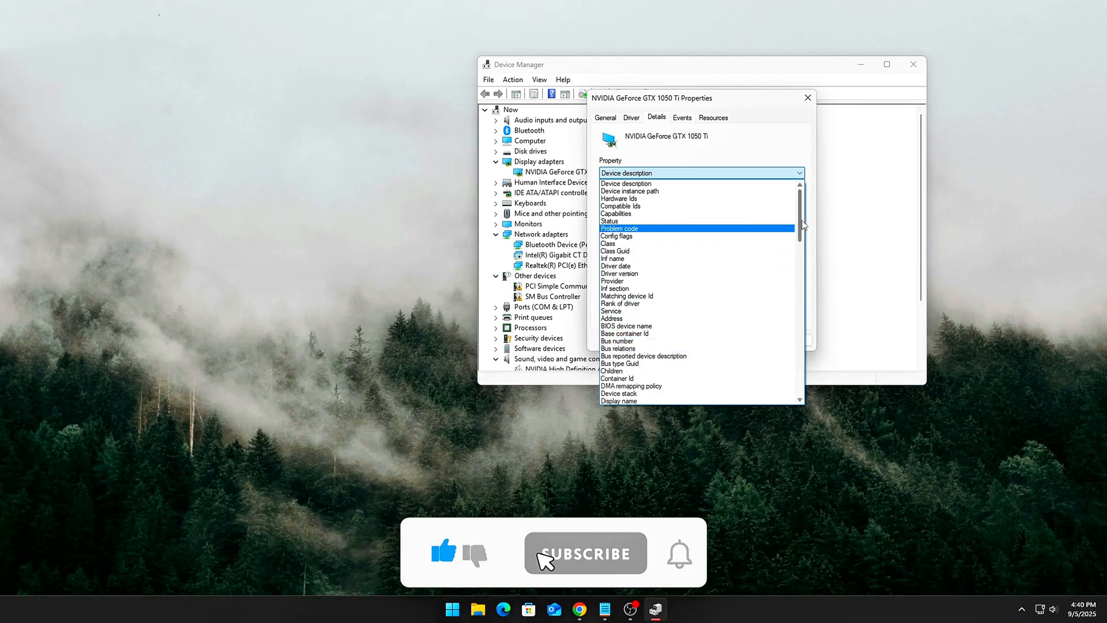
{"action": "left_click", "coordinate": [585, 552]}
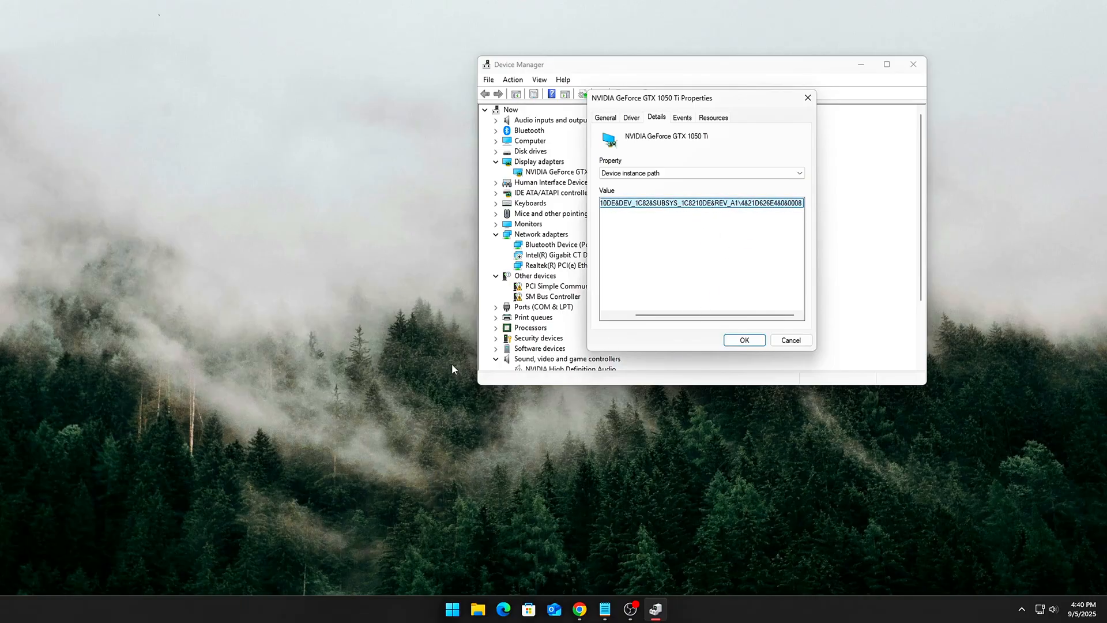
{"action": "key", "text": "Win+r"}
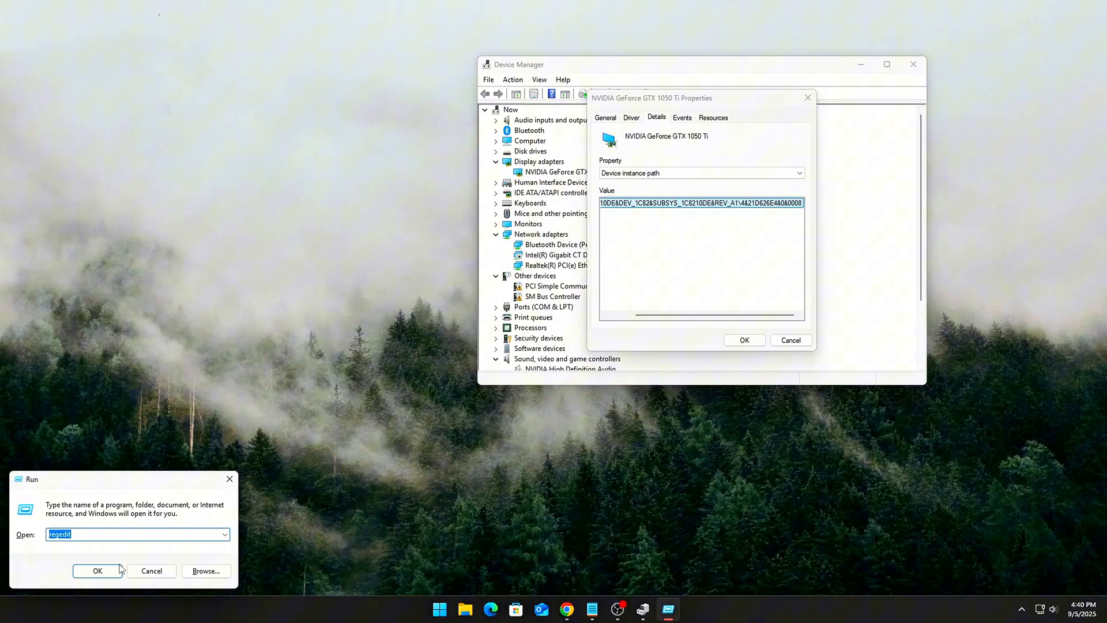
Step: Launch regedit and copy the GTX 1050 Ti's hardware ID from Device Manager
{"action": "left_click", "coordinate": [96, 571]}
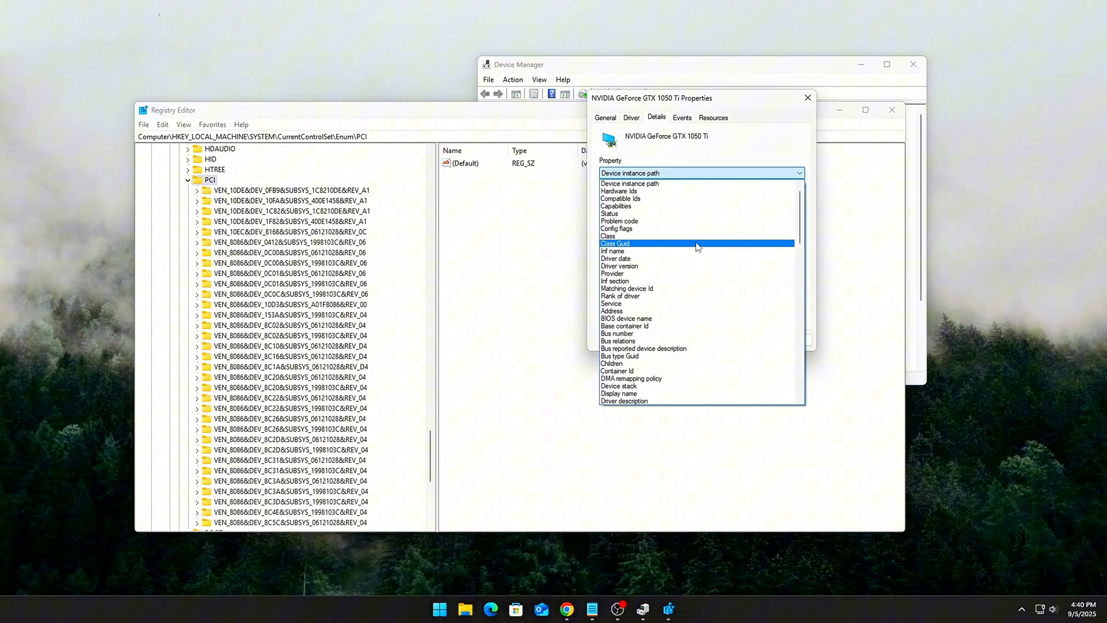
{"action": "left_click", "coordinate": [621, 192]}
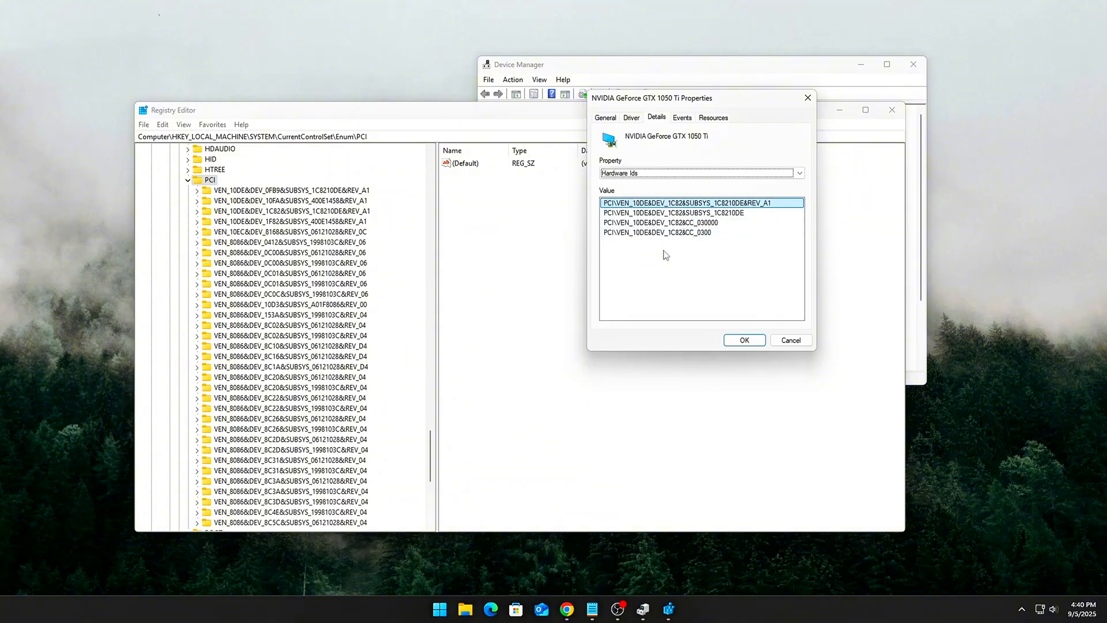
{"action": "right_click", "coordinate": [700, 203]}
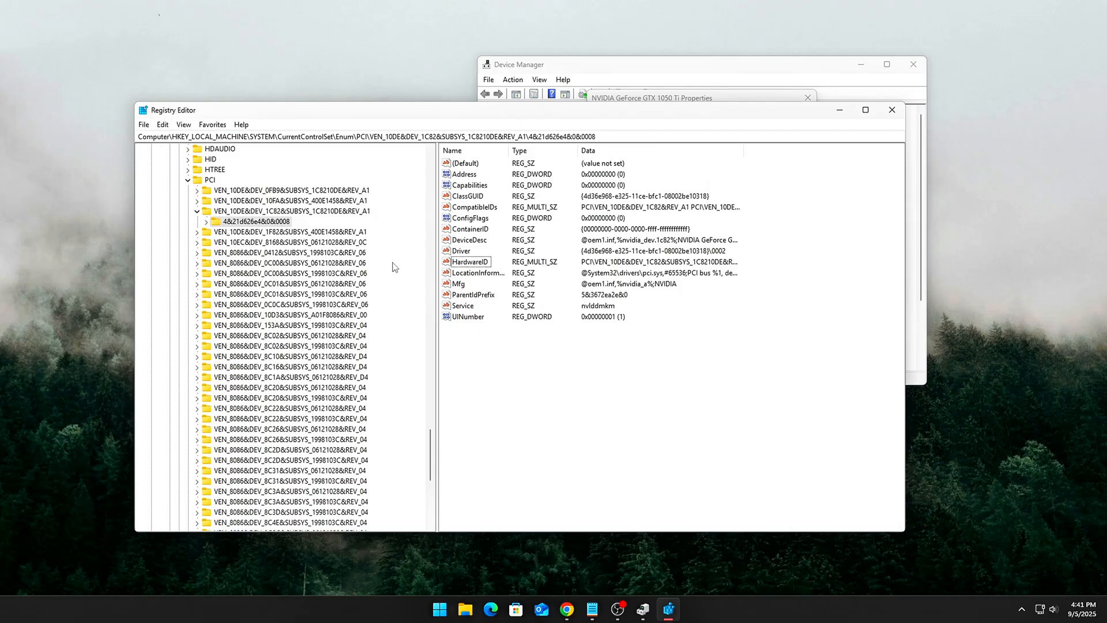
Step: Browse Enum\PCI to the GPU instance and expand Device Parameters to Interrupt Management
{"action": "left_click", "coordinate": [199, 221]}
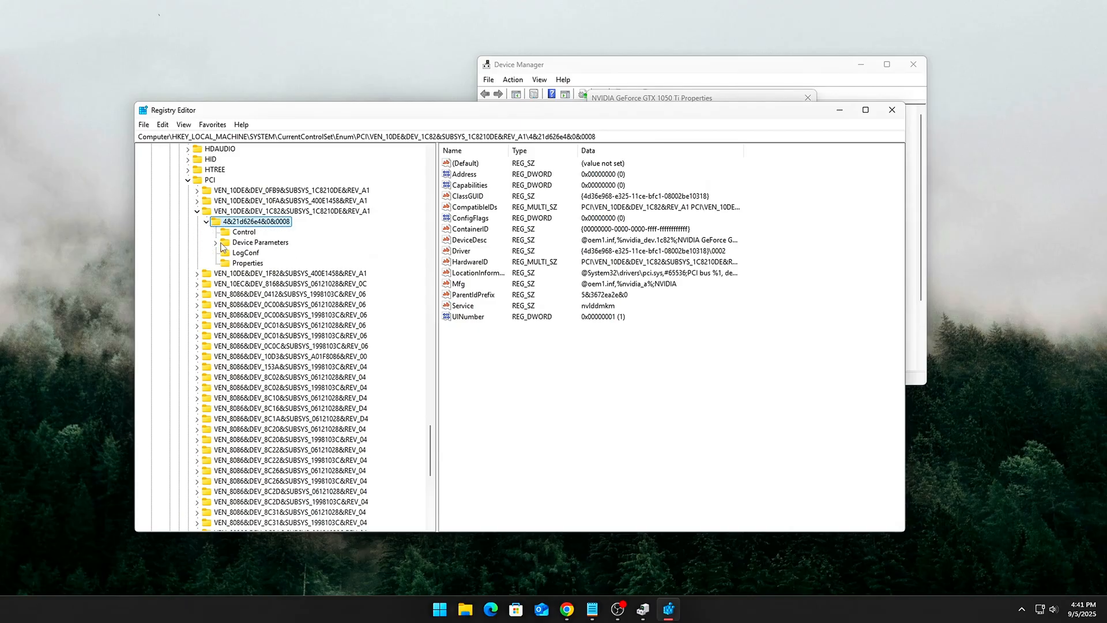
{"action": "left_click", "coordinate": [260, 242]}
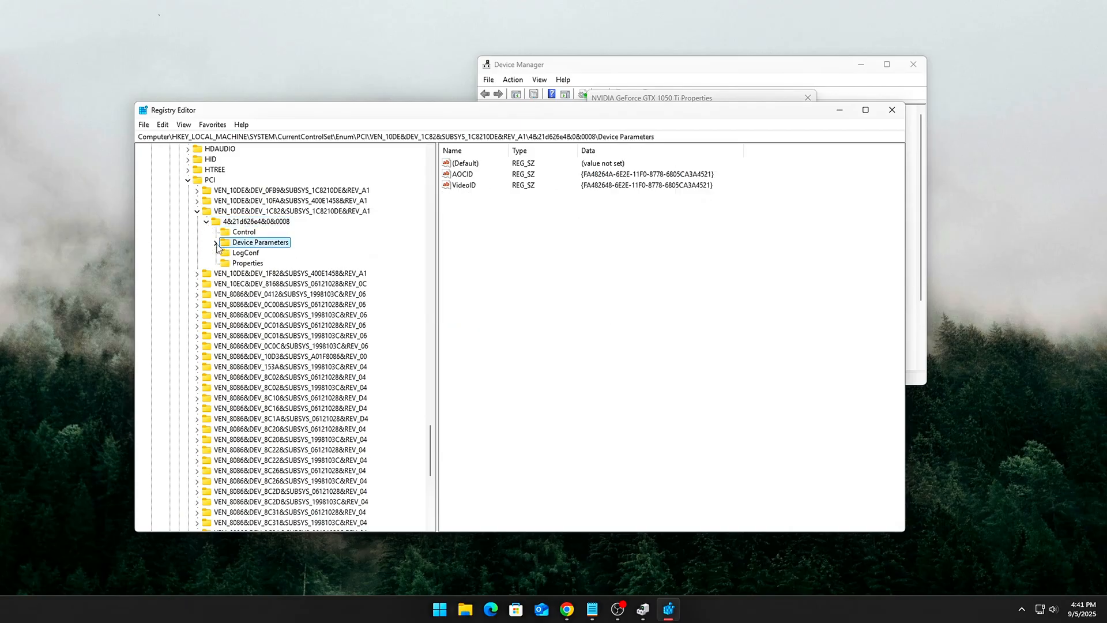
{"action": "left_click", "coordinate": [216, 242]}
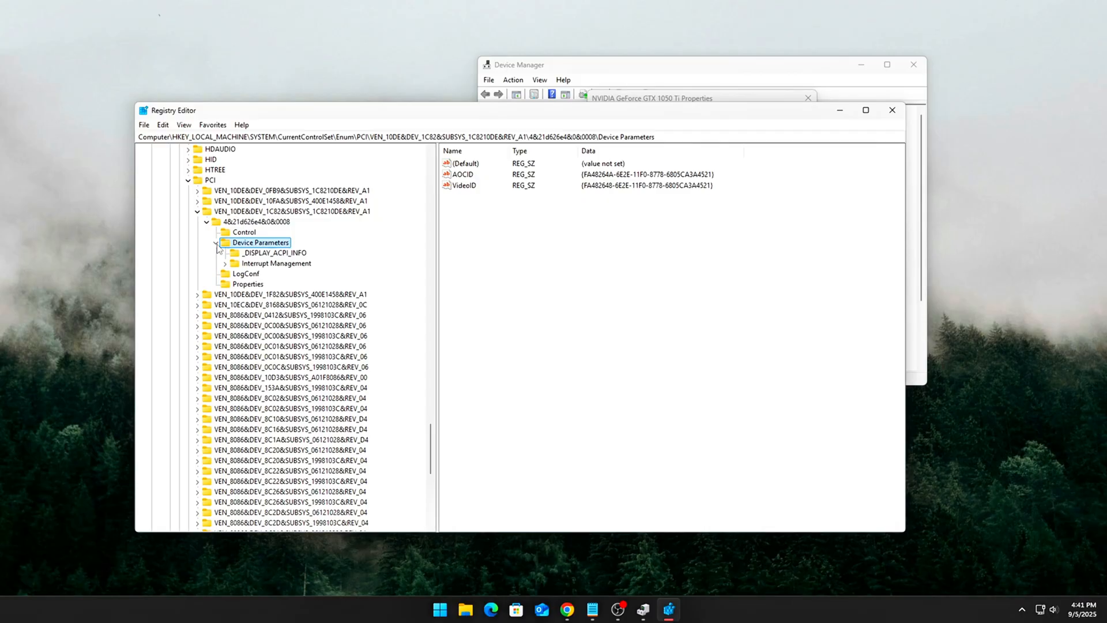
{"action": "left_click", "coordinate": [276, 263]}
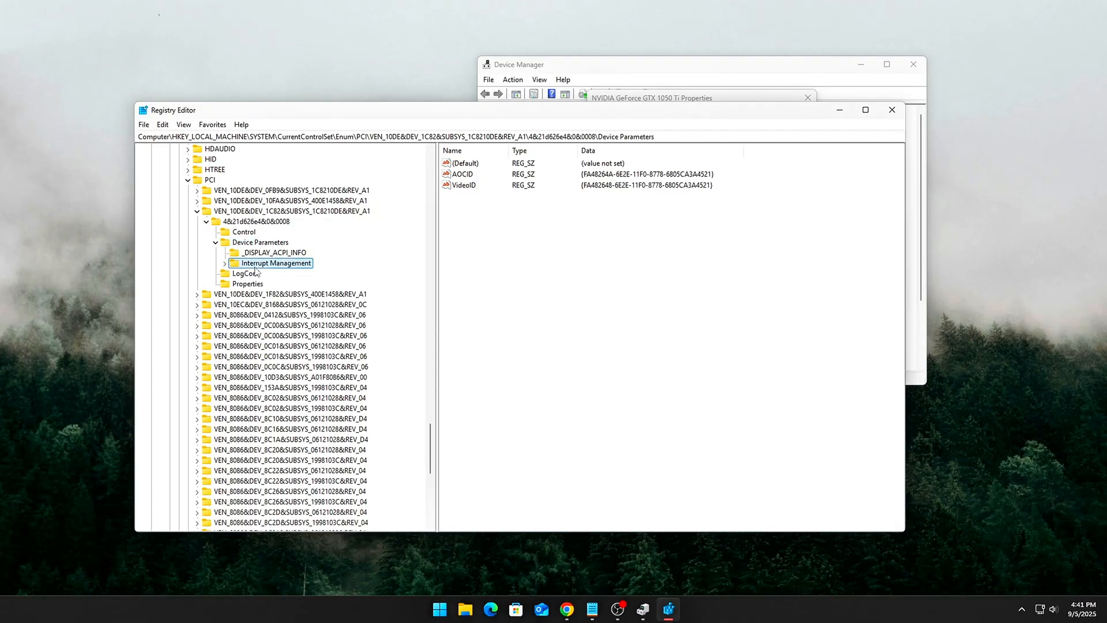
Step: Expand Interrupt Management and select MessageSignaledInterruptProperties where MSISupported is 1
{"action": "left_click", "coordinate": [276, 263]}
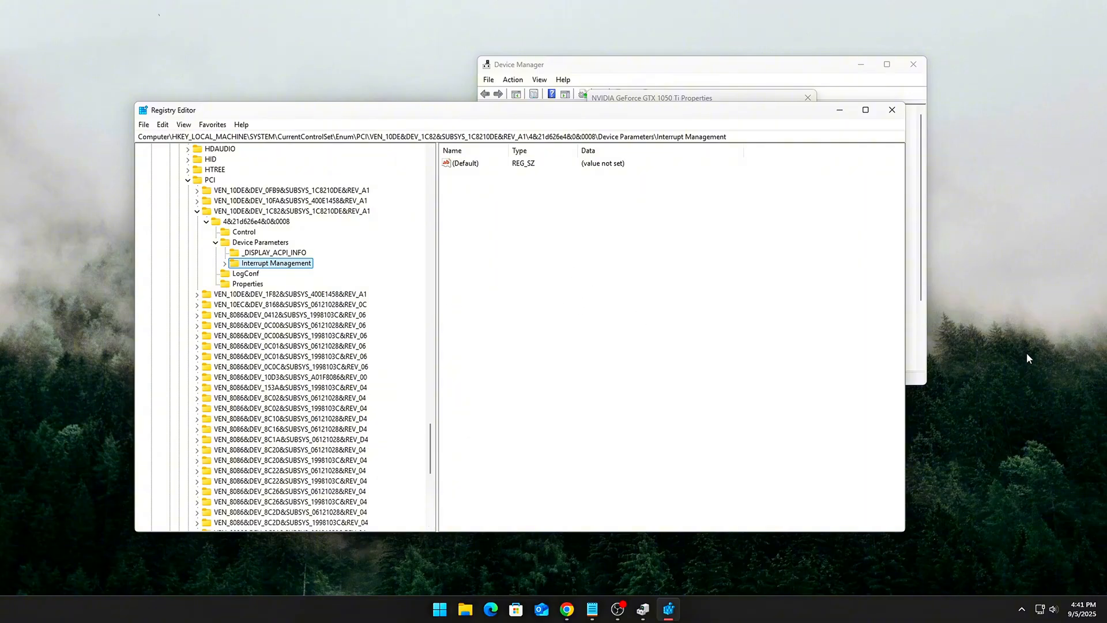
{"action": "mouse_move", "coordinate": [335, 284]}
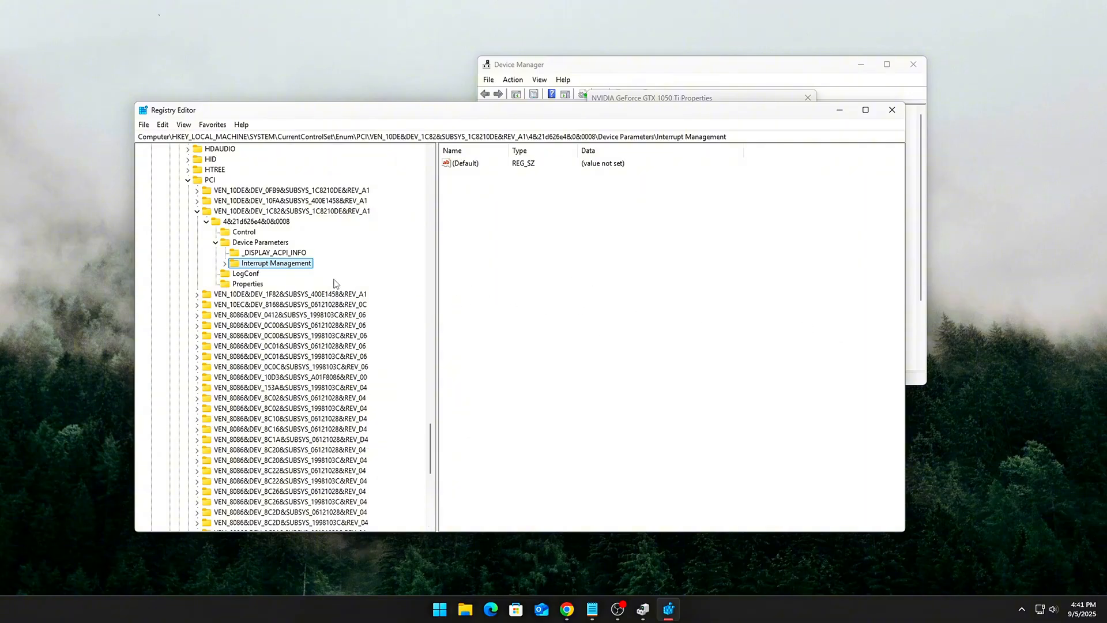
{"action": "left_click", "coordinate": [209, 263]}
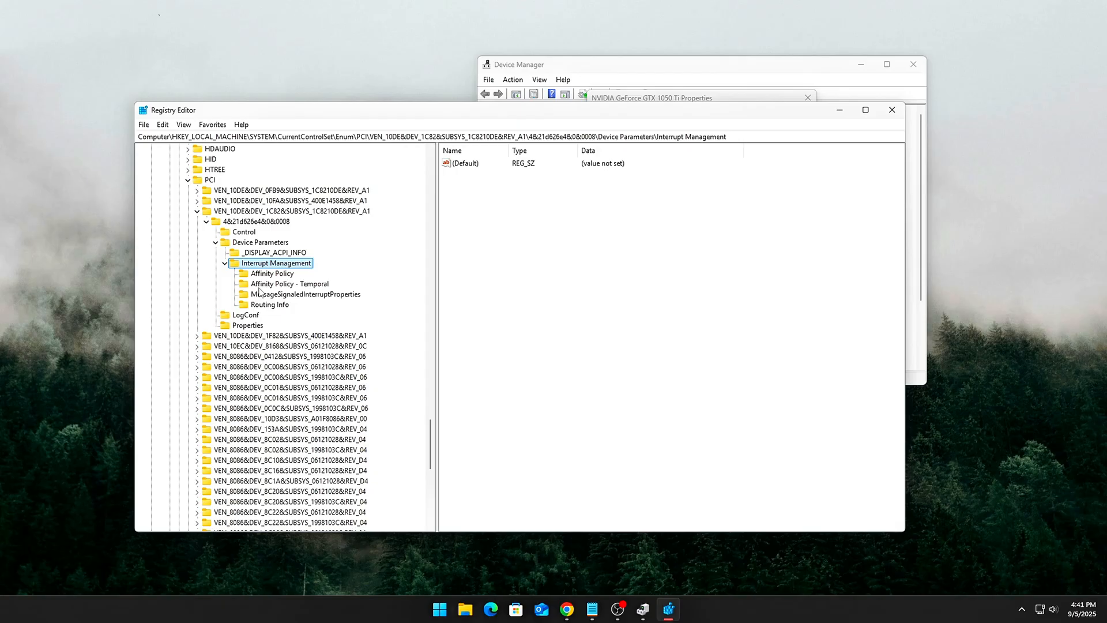
{"action": "left_click", "coordinate": [304, 294]}
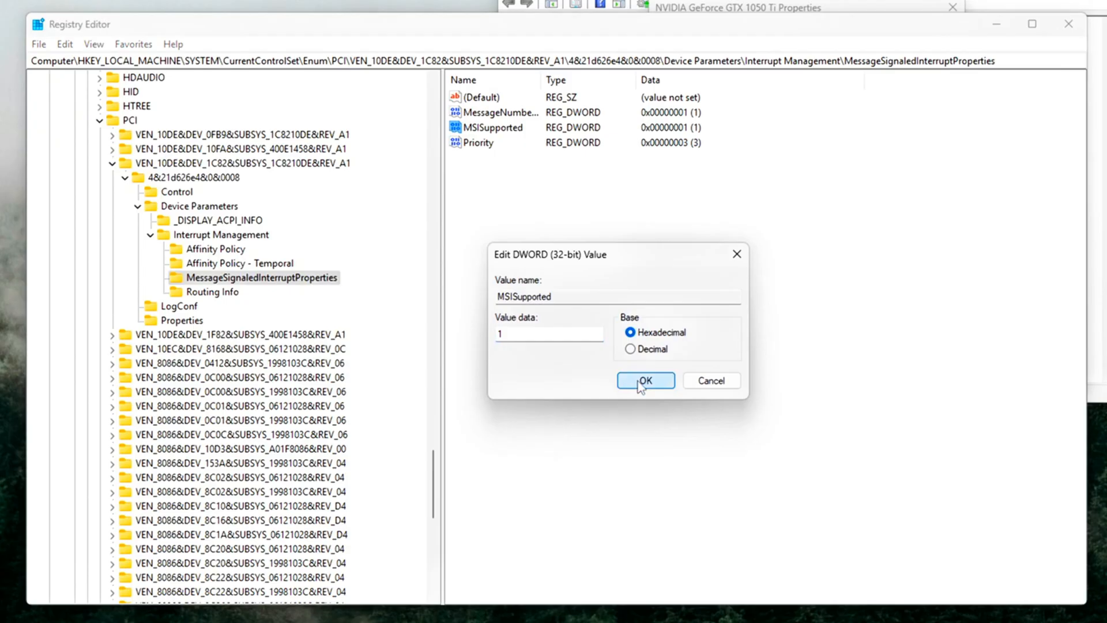
Step: Keep MSISupported at 1, set the GPU's MSI Priority to 1 and review MessageNumberLimit
{"action": "left_click", "coordinate": [643, 381]}
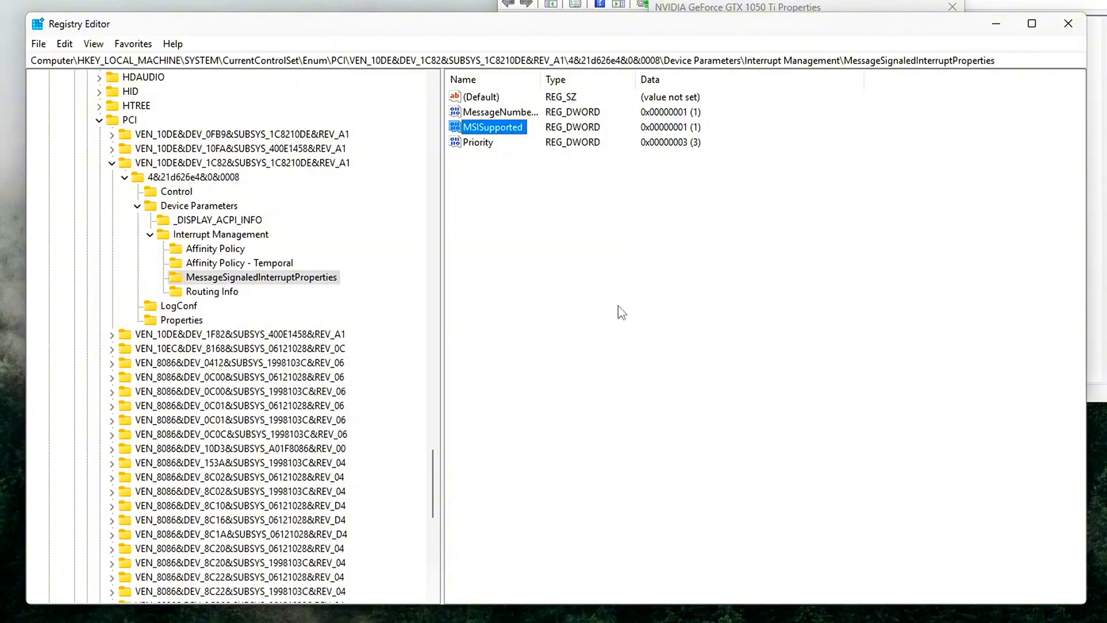
{"action": "double_click", "coordinate": [477, 142]}
{"action": "type", "text": "1"}
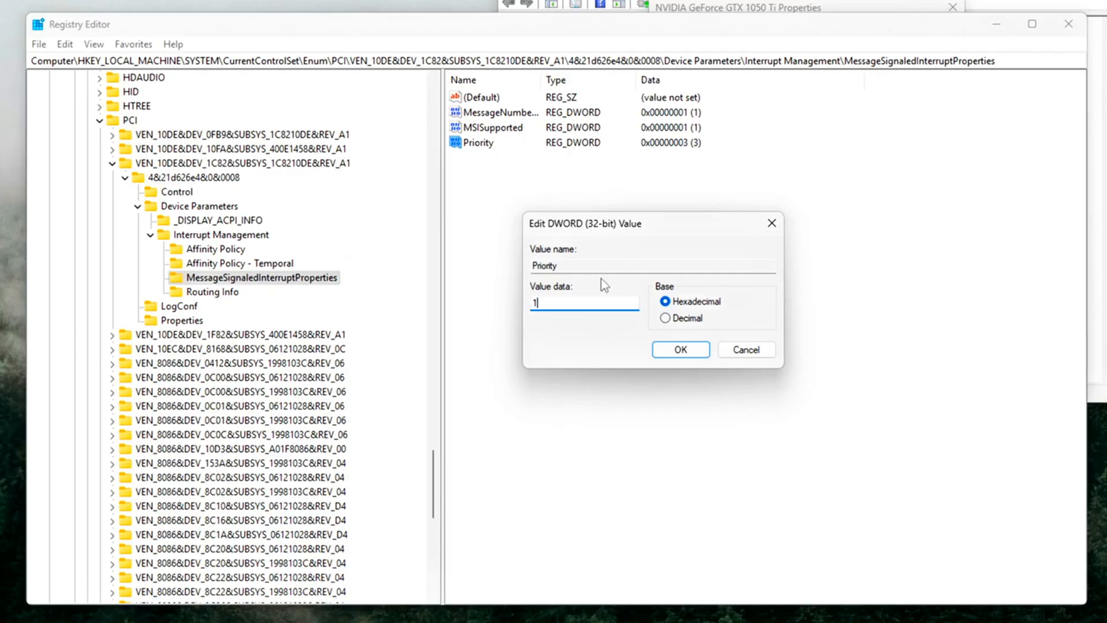
{"action": "left_click", "coordinate": [679, 349]}
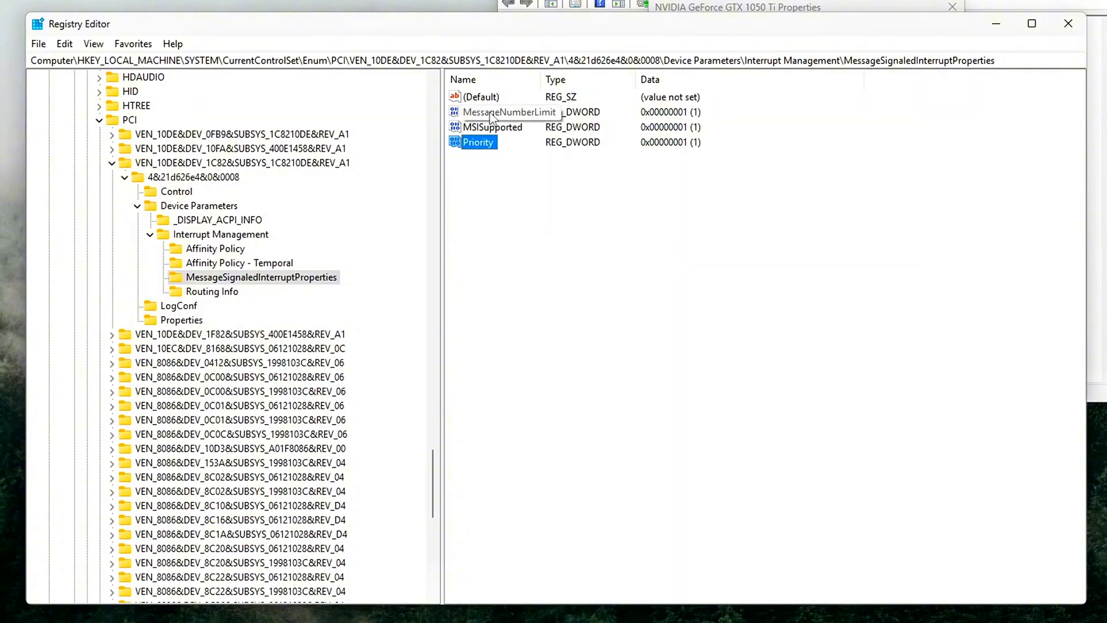
{"action": "double_click", "coordinate": [509, 112]}
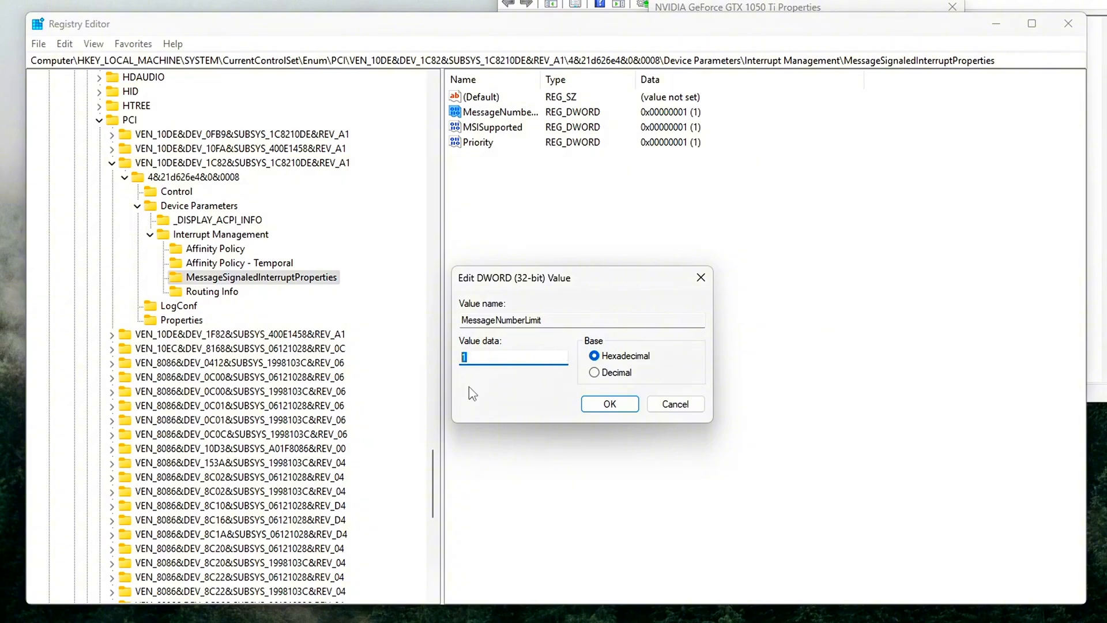
{"action": "left_click", "coordinate": [607, 403]}
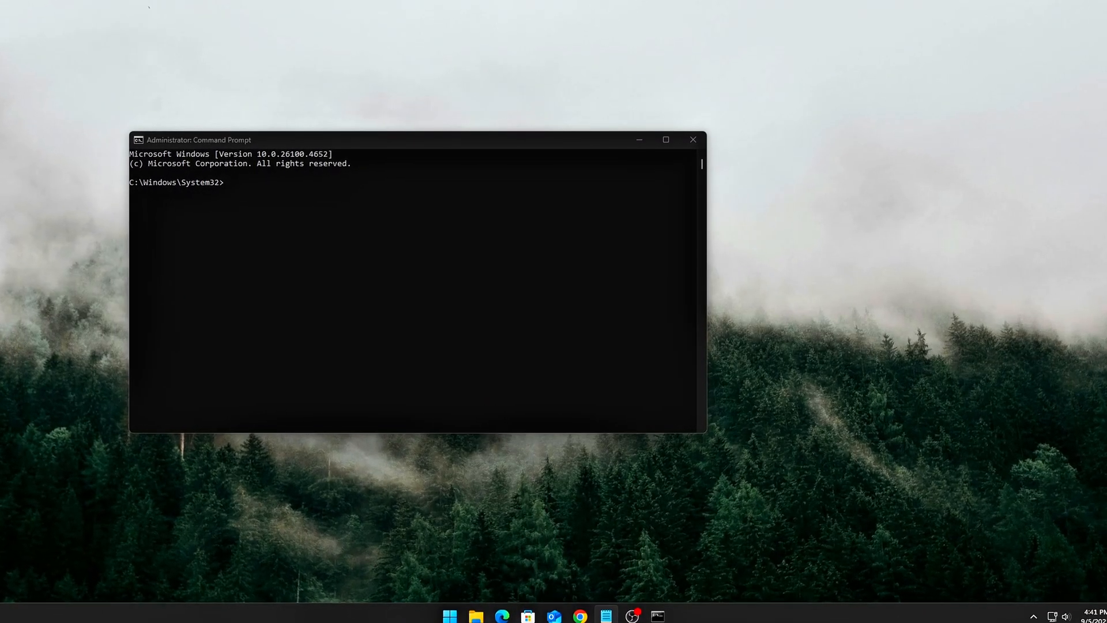
Step: Unhide PCIe ASPM via powercfg -attributes, reapply SCHEME_CURRENT, and add the pci EnableIdlePowerMan reg value
{"action": "type", "text": "powercfg -attributes SUB_PCIEXPRESS ASPM -ATTRIB_HIDE"}
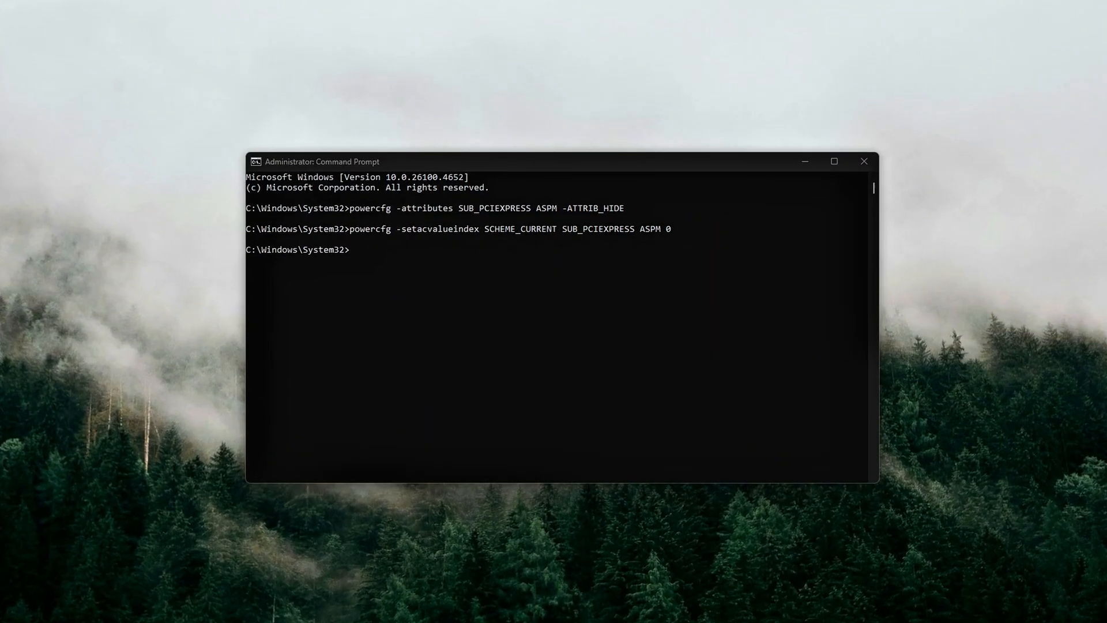
{"action": "type", "text": "powercfg -setactive SCHEME_CURRENT"}
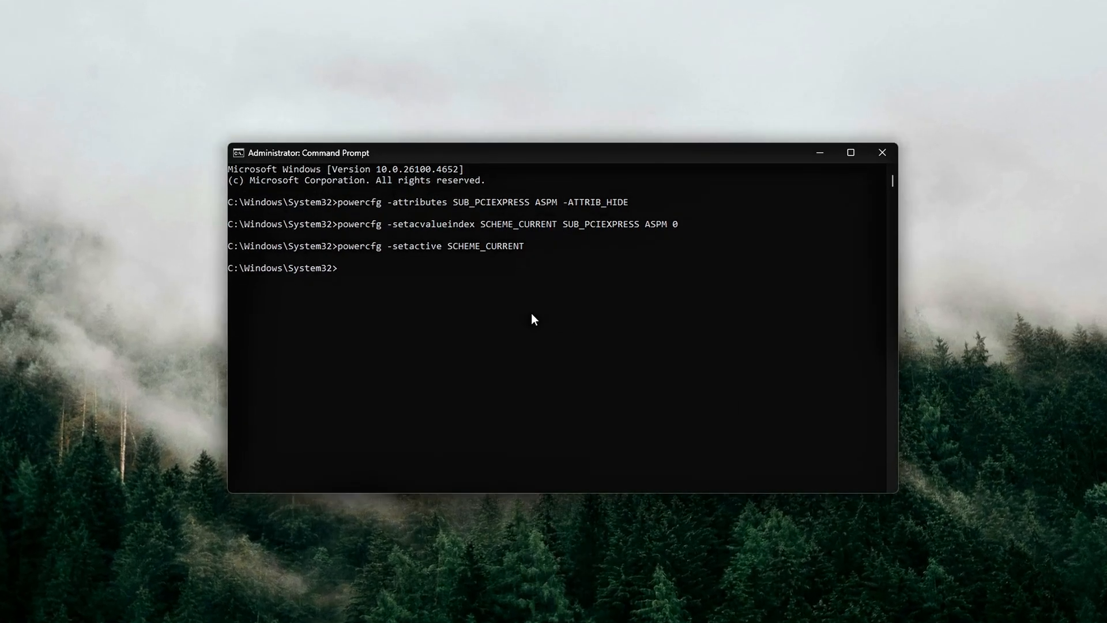
{"action": "type", "text": "reg add \"HKLM\\SYSTEM\\CurrentControlSet\\Services\\pci\\Parameters\" /v EnableIdlePowerManagement /t REG_DWORD /d 0 /f"}
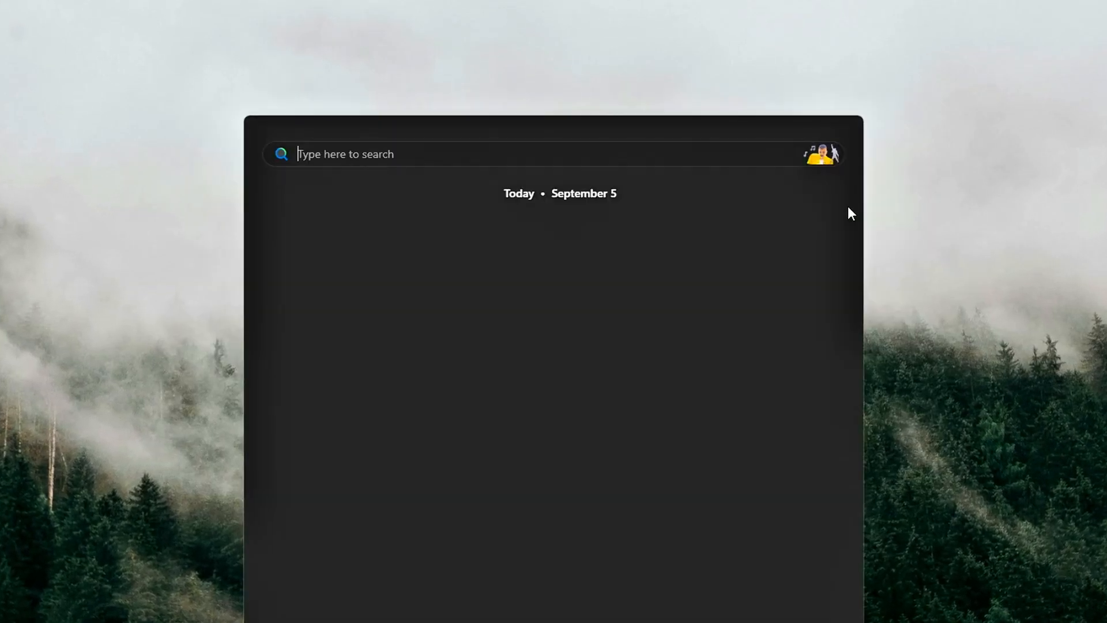
Step: Rerun the powercfg ASPM commands (-ATTRIB_HIDE and setacvalueindex ASPM 0) in an administrator Command Prompt
{"action": "type", "text": "cmd"}
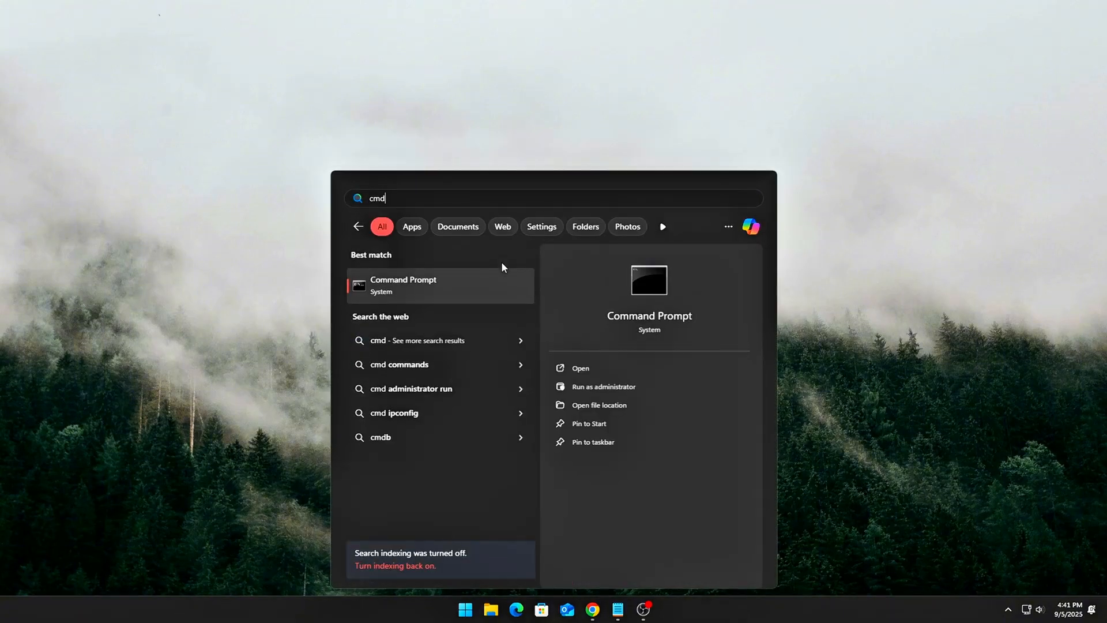
{"action": "mouse_move", "coordinate": [633, 366]}
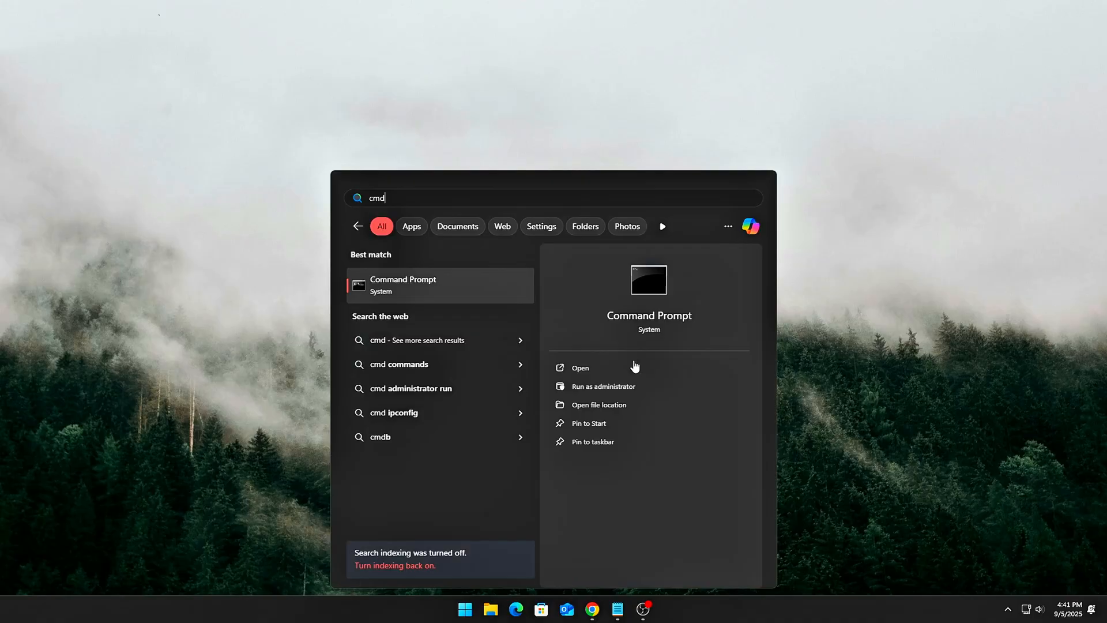
{"action": "left_click", "coordinate": [602, 386]}
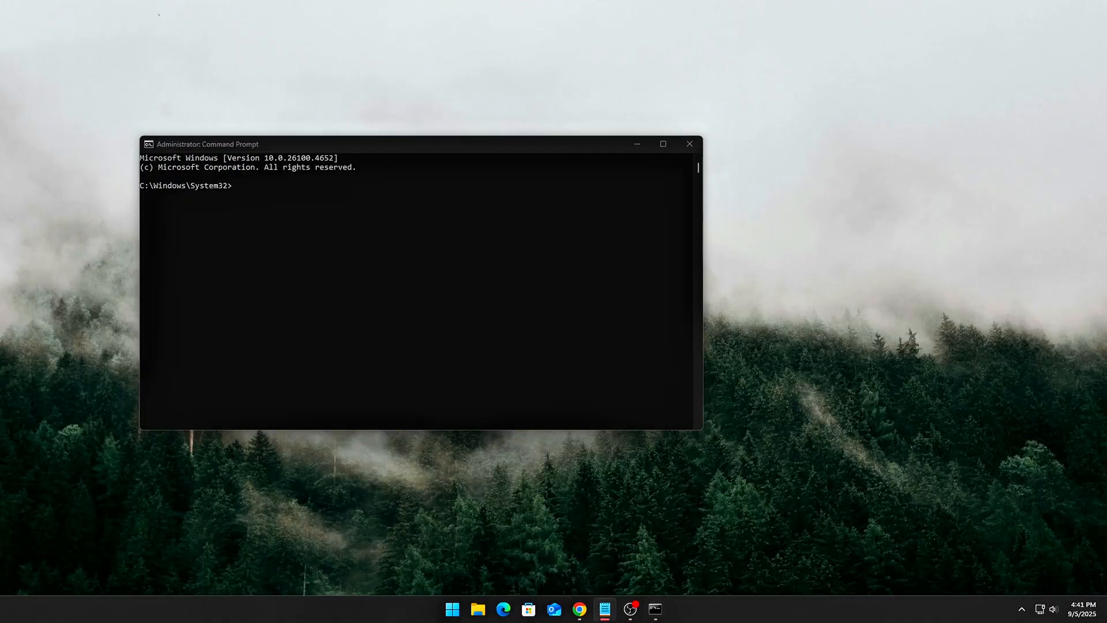
{"action": "type", "text": "powercfg -attributes SUB_PCIEXPRESS ASPM -ATTRIB_HIDE"}
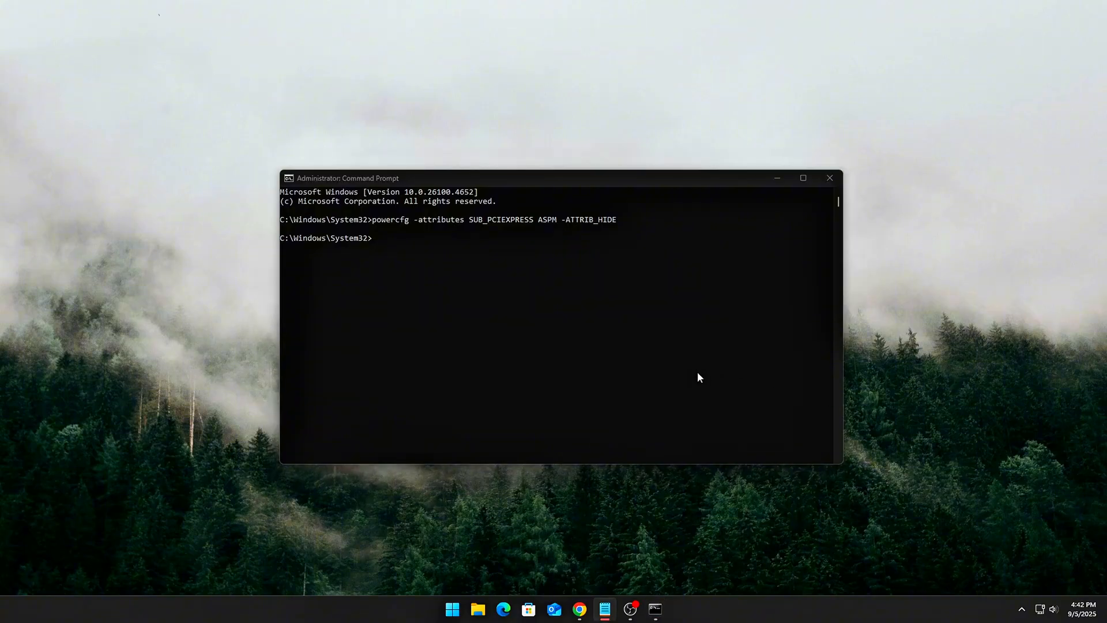
{"action": "type", "text": "powercfg -setacvalueindex SCHEME_CURRENT SUB_PCIEXPRESS ASPM 0"}
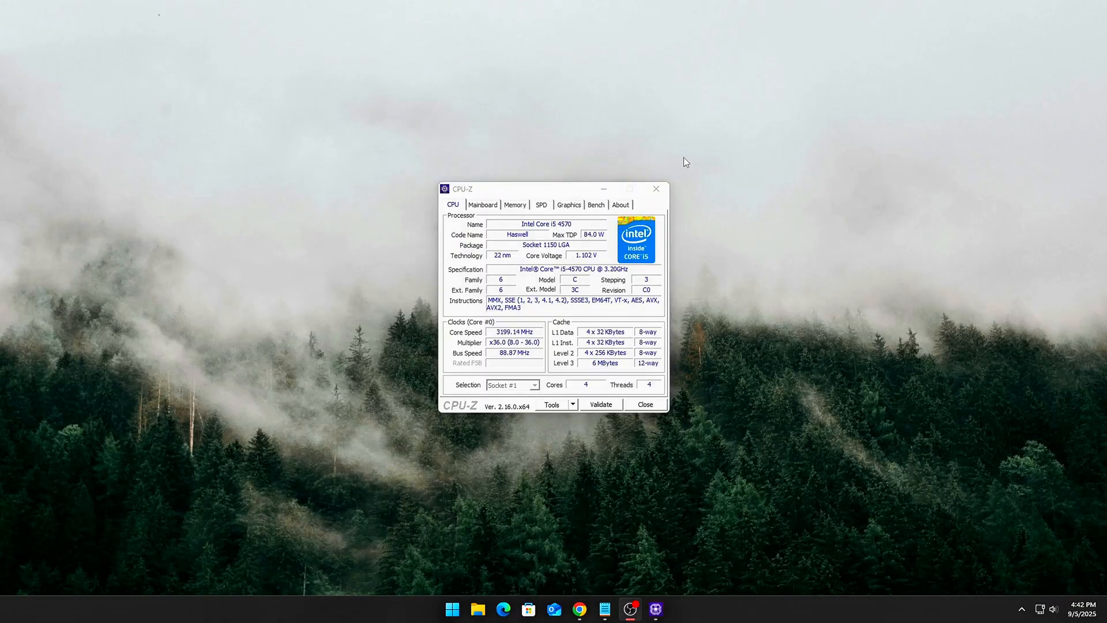
Step: Start the LatencyMon analysis after reviewing the CPU-Z processor details
{"action": "left_click", "coordinate": [482, 205]}
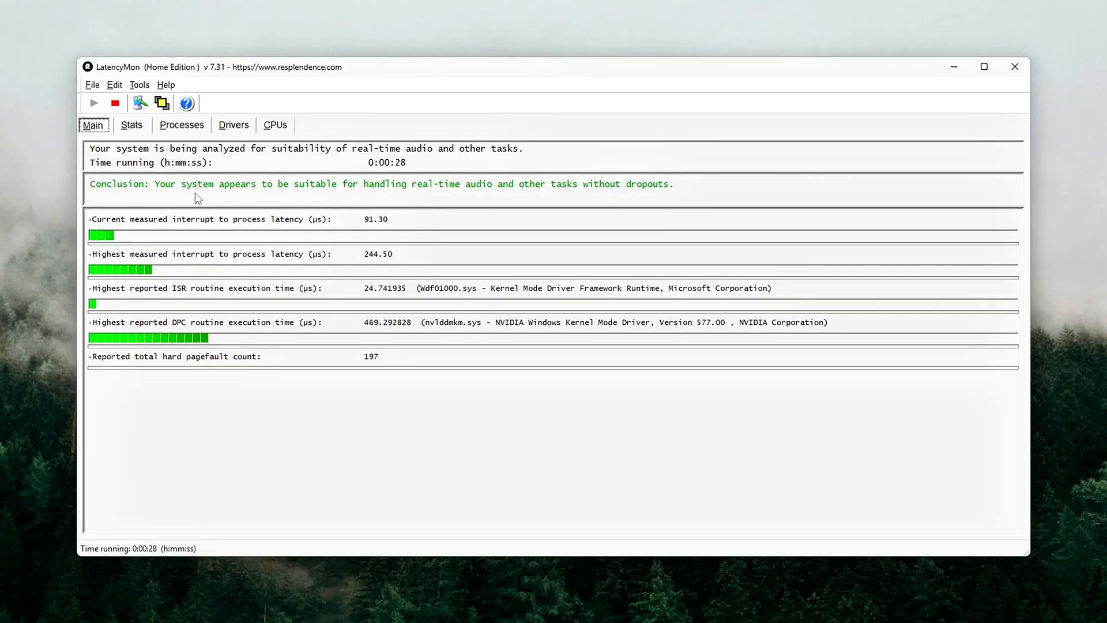
Step: Review LatencyMon's Stats, Processes and CPUs results, then return to the Main summary
{"action": "left_click", "coordinate": [128, 125]}
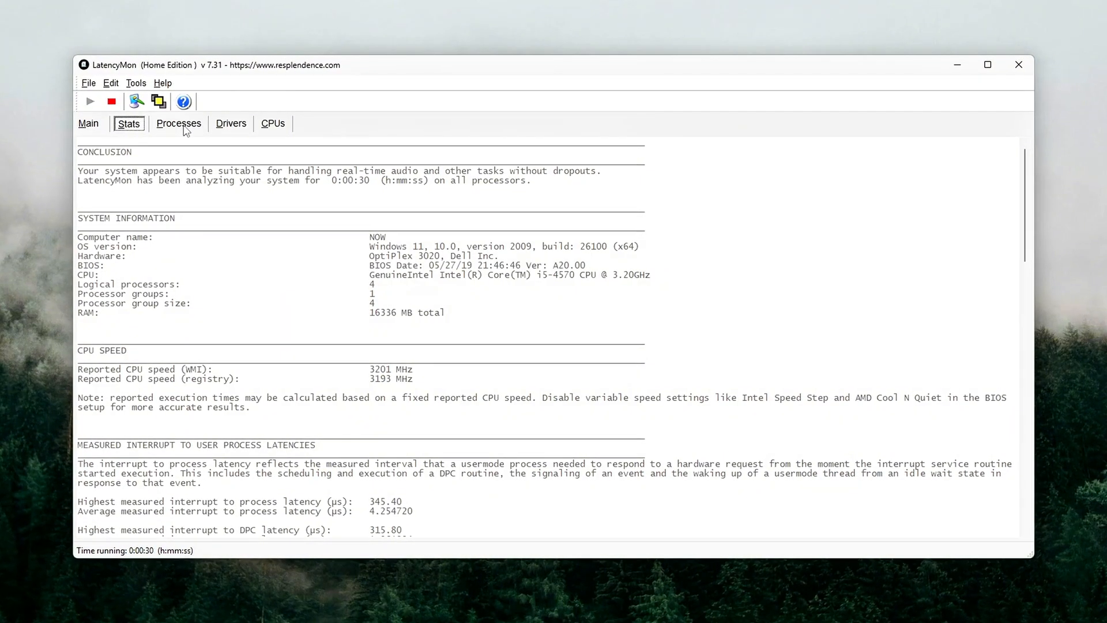
{"action": "left_click", "coordinate": [178, 123]}
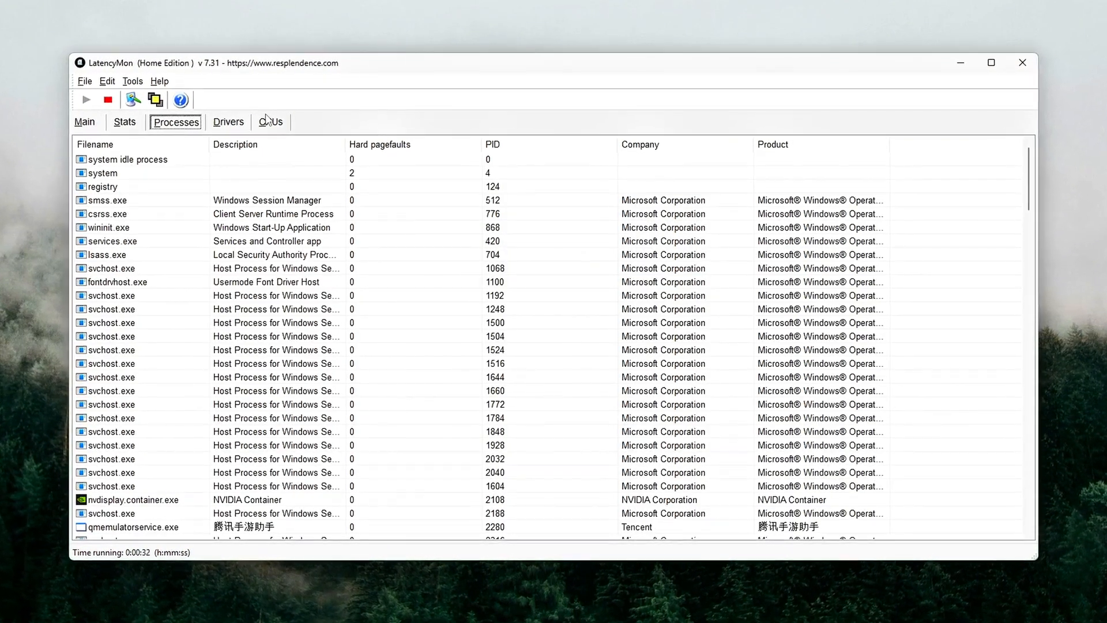
{"action": "left_click", "coordinate": [270, 121]}
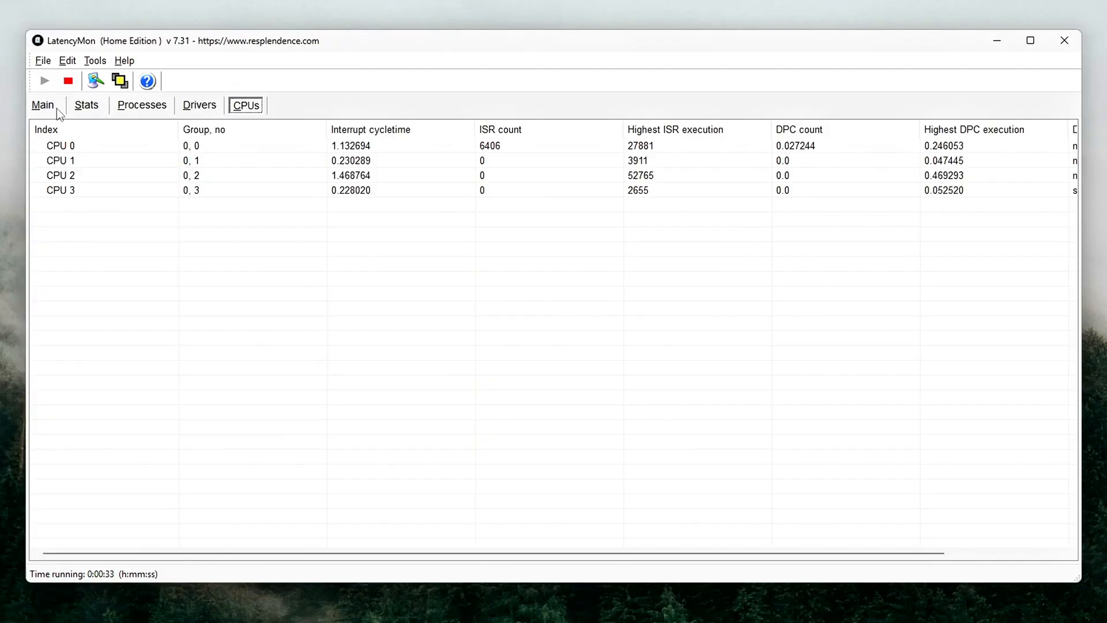
{"action": "left_click", "coordinate": [39, 105]}
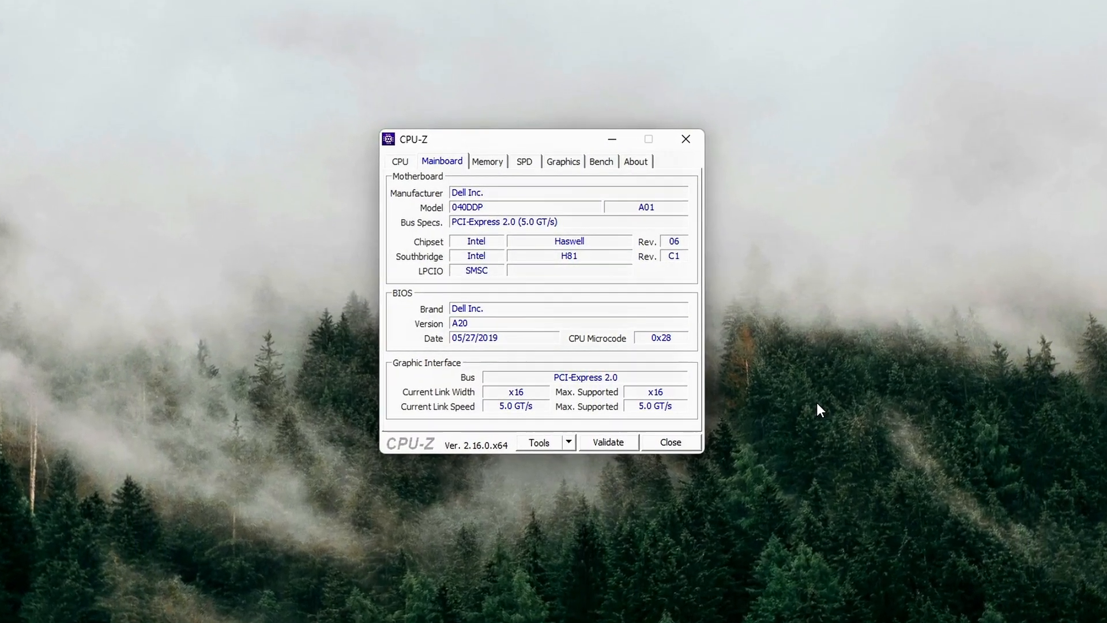
Step: Switch from CPU-Z back to Registry Editor at the Control\Power\PowerSettings key
{"action": "left_click_drag", "start_coordinate": [537, 139], "coordinate": [532, 128]}
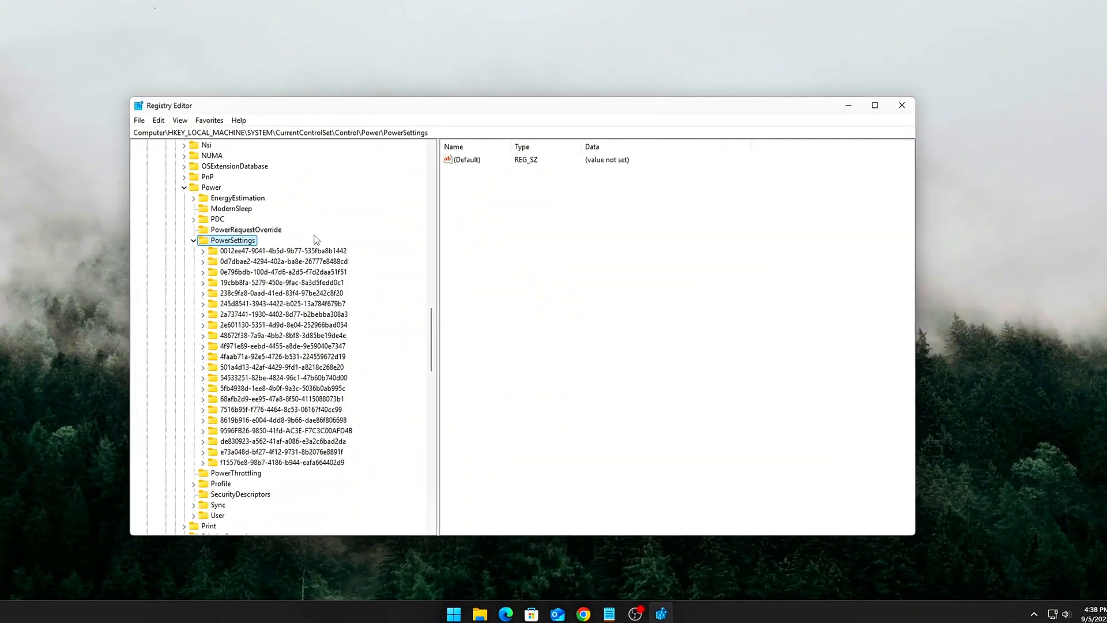
Step: Browse the PowerSettings GUID subkeys and edit Attributes of 0e796bdb-100d-47d6-a2d5-f7d2daa51f51 (currently 1)
{"action": "left_click_drag", "start_coordinate": [495, 105], "coordinate": [494, 99]}
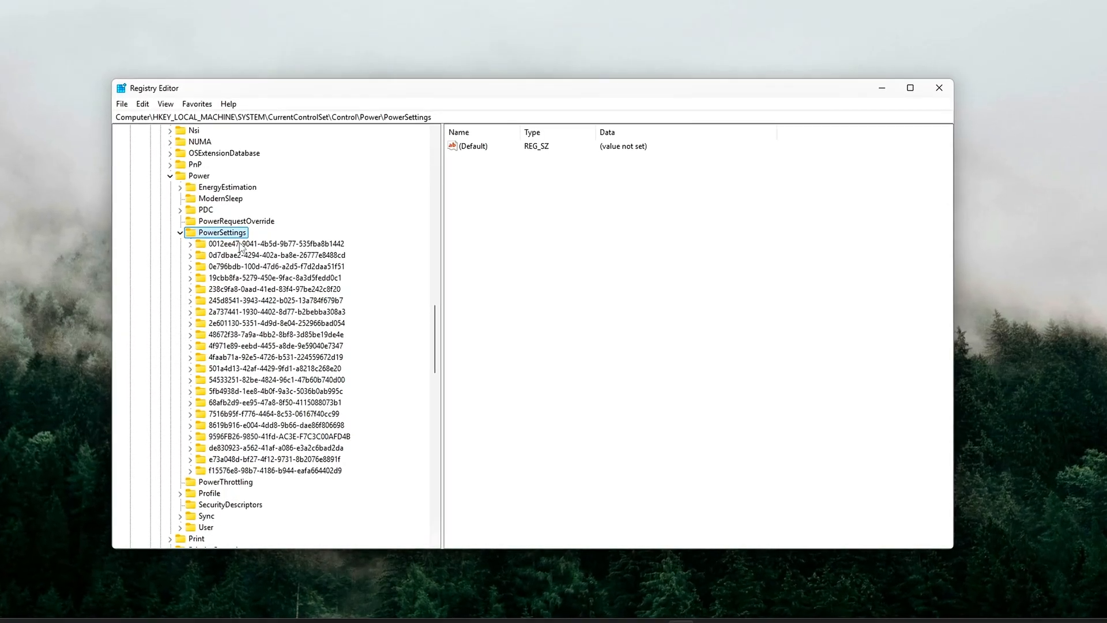
{"action": "left_click", "coordinate": [275, 254]}
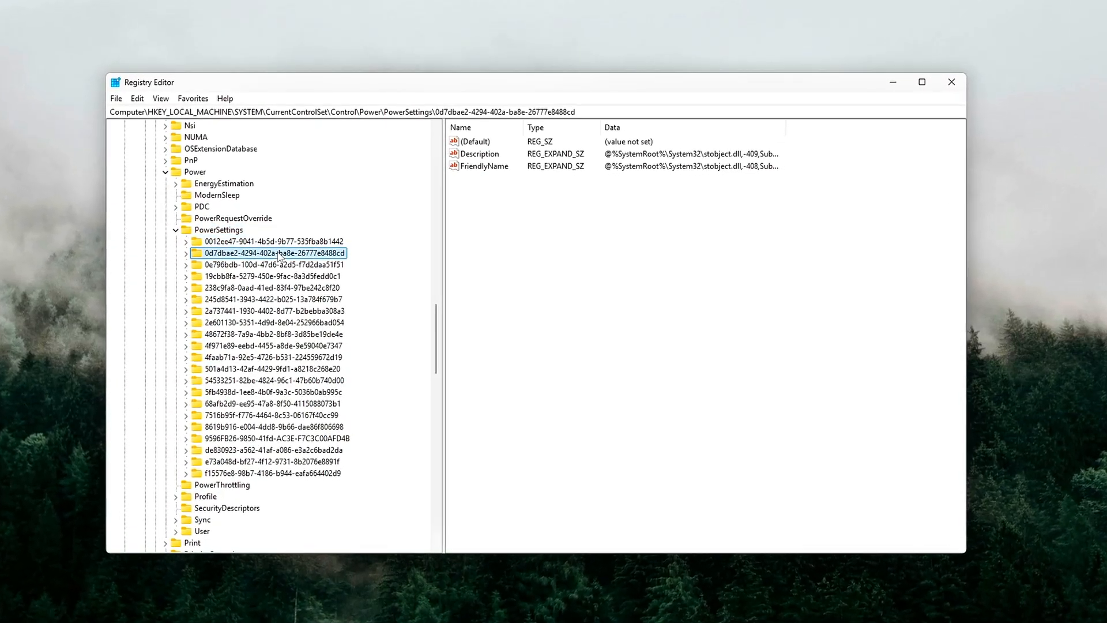
{"action": "left_click", "coordinate": [271, 327]}
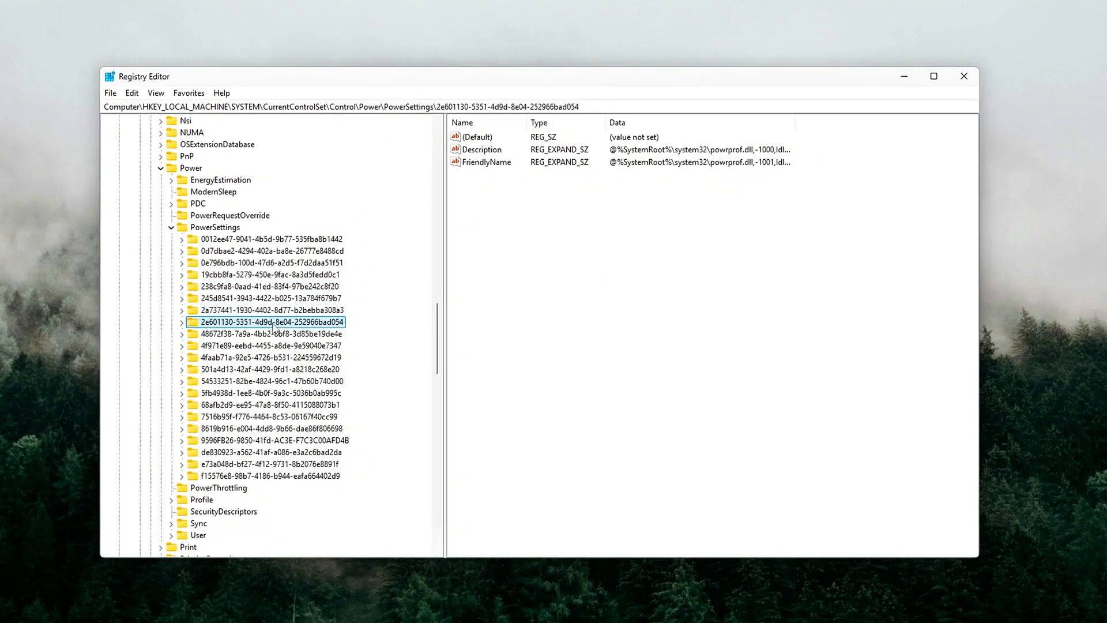
{"action": "left_click", "coordinate": [269, 309]}
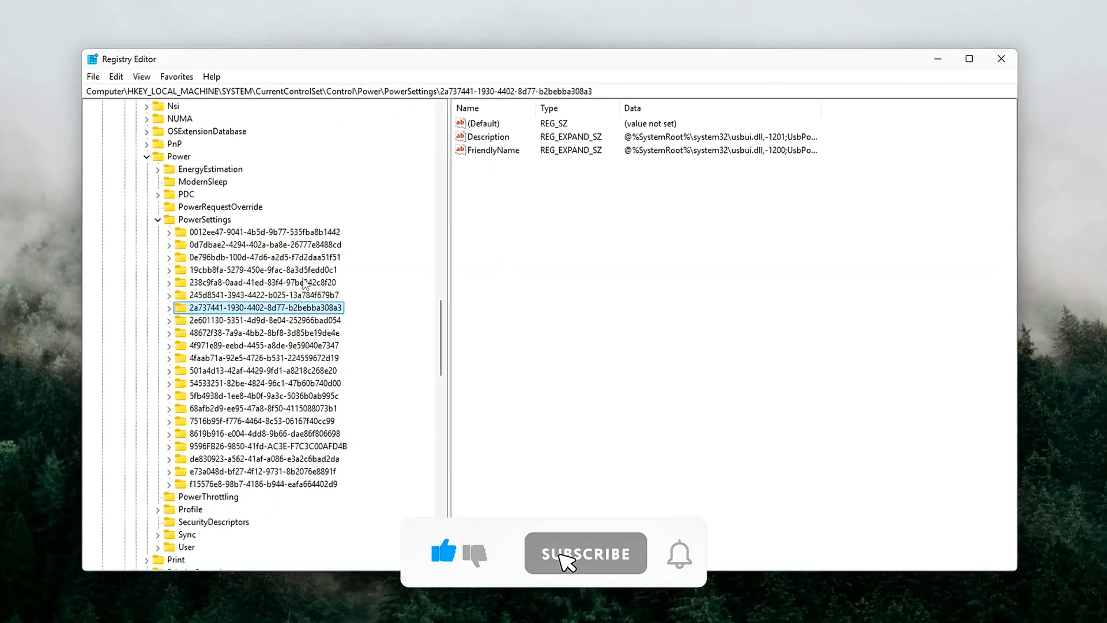
{"action": "left_click", "coordinate": [263, 282]}
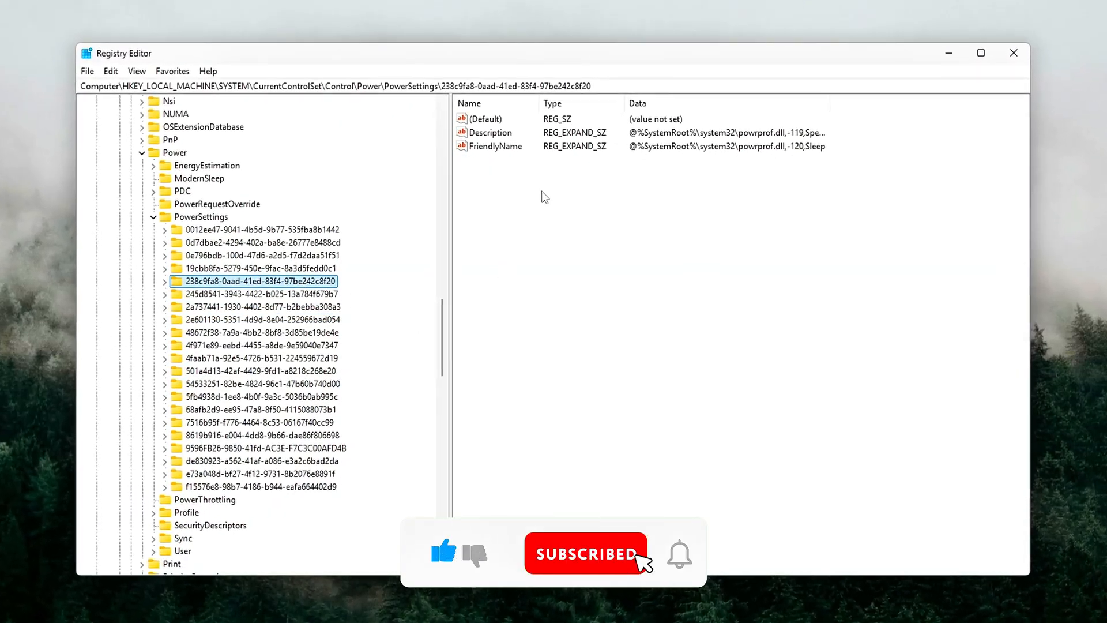
{"action": "left_click", "coordinate": [259, 255]}
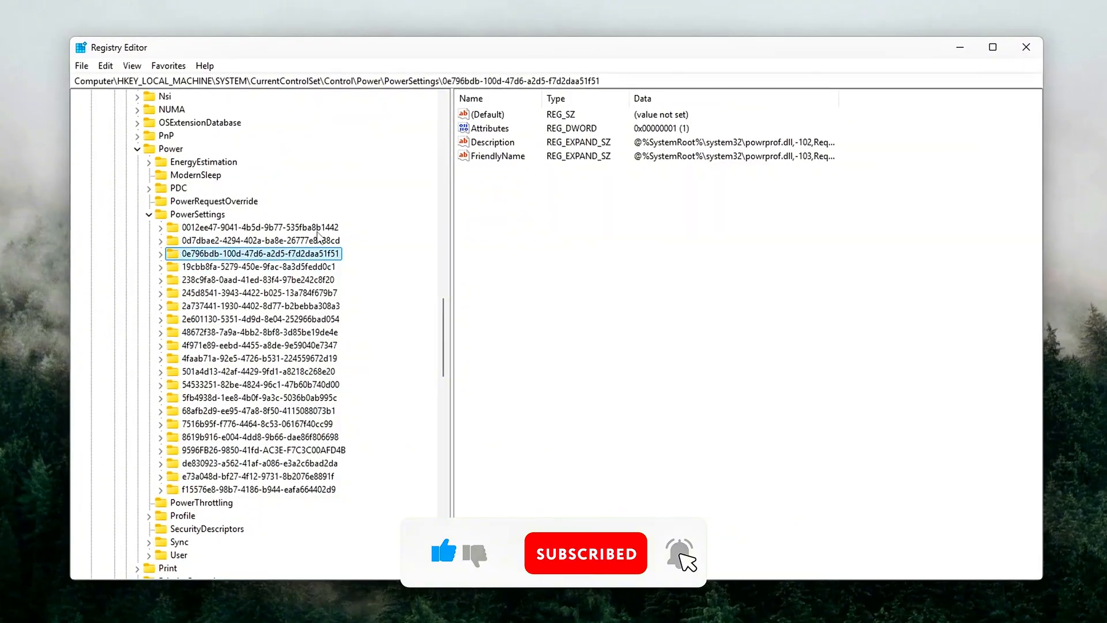
{"action": "double_click", "coordinate": [490, 128]}
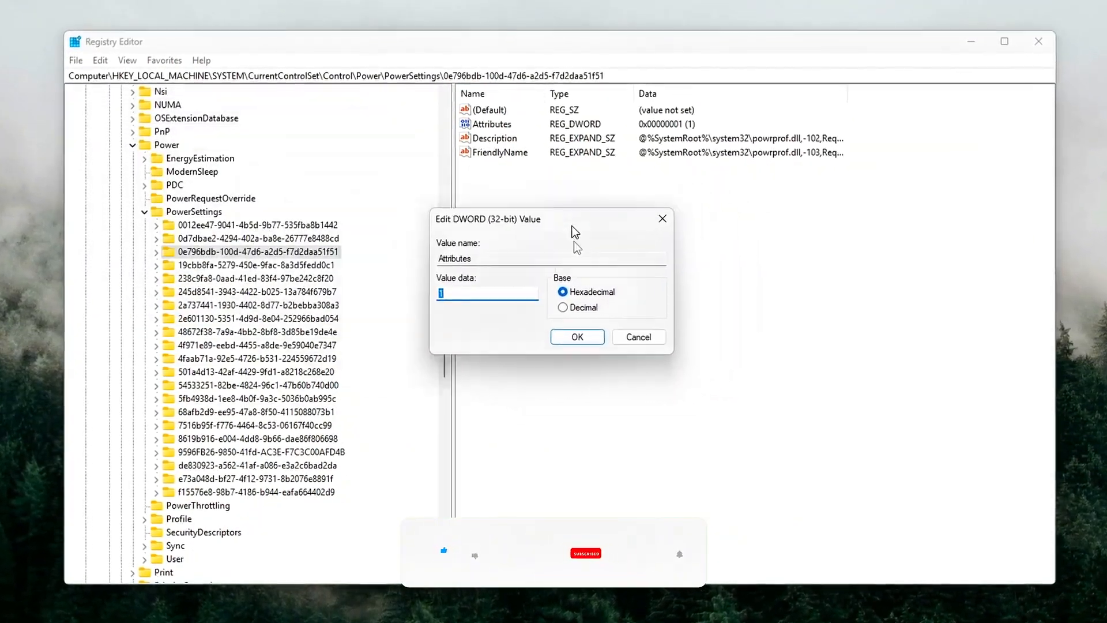